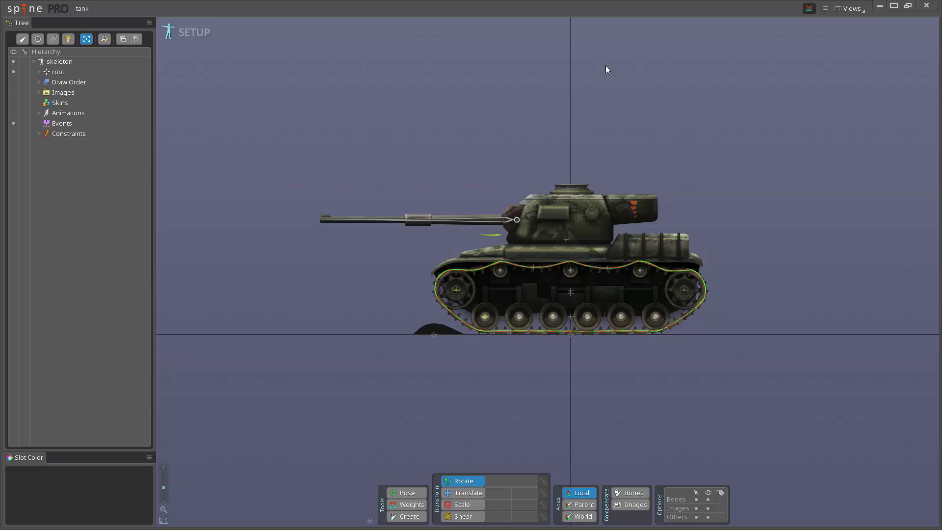
mouse_move(506, 99)
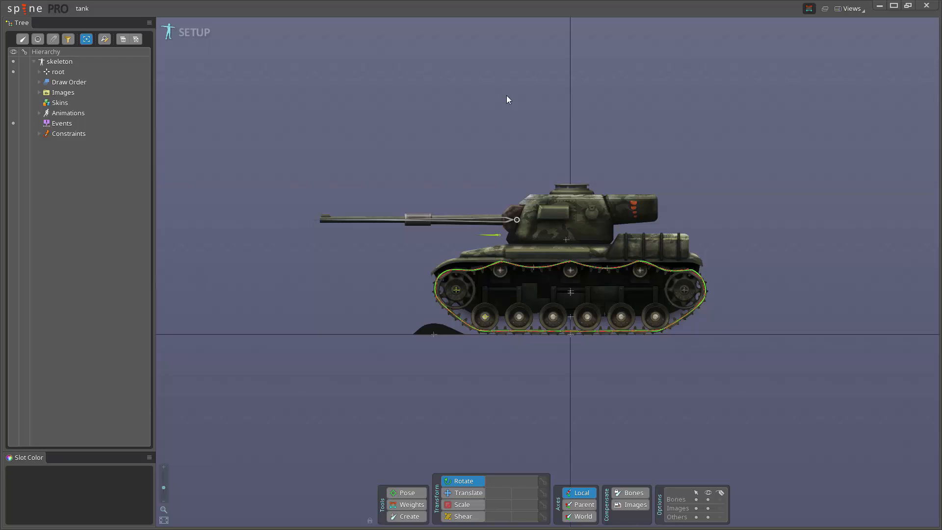
mouse_move(377, 109)
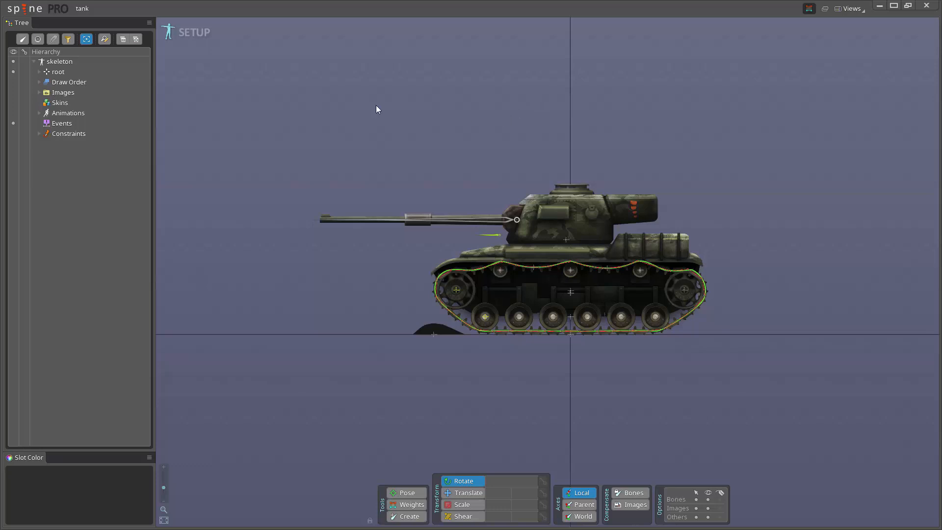
mouse_move(252, 11)
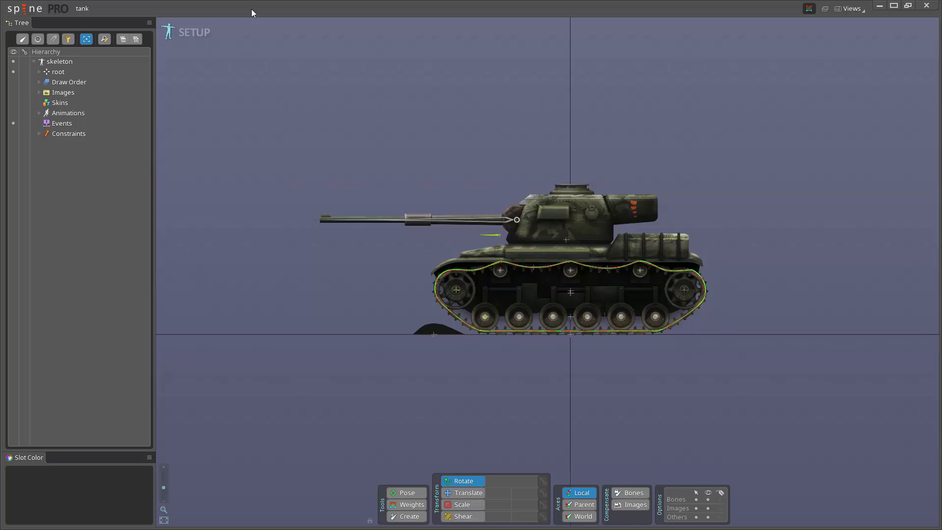
mouse_move(260, 14)
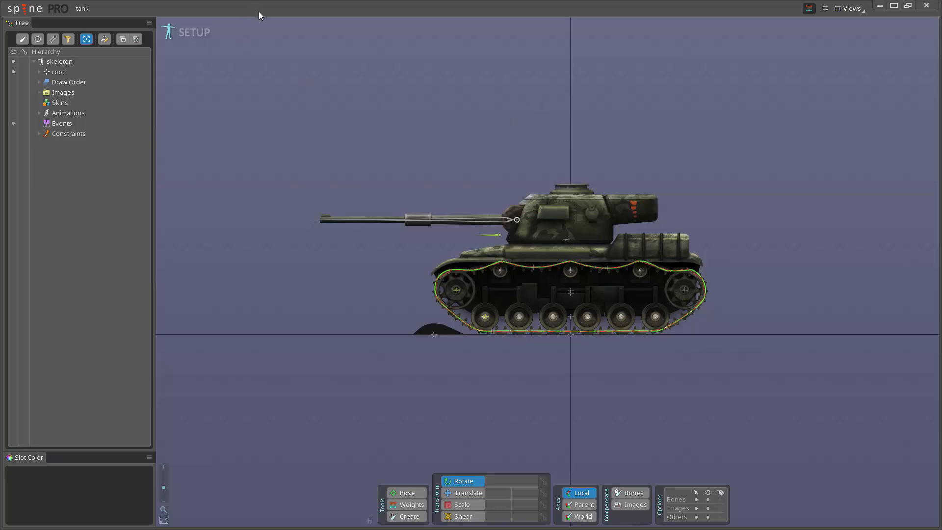
mouse_move(254, 21)
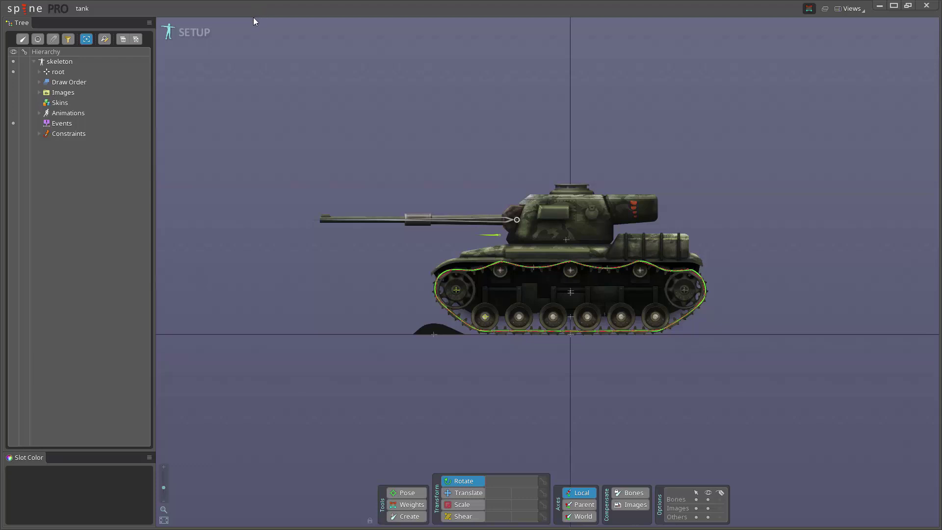
mouse_move(274, 4)
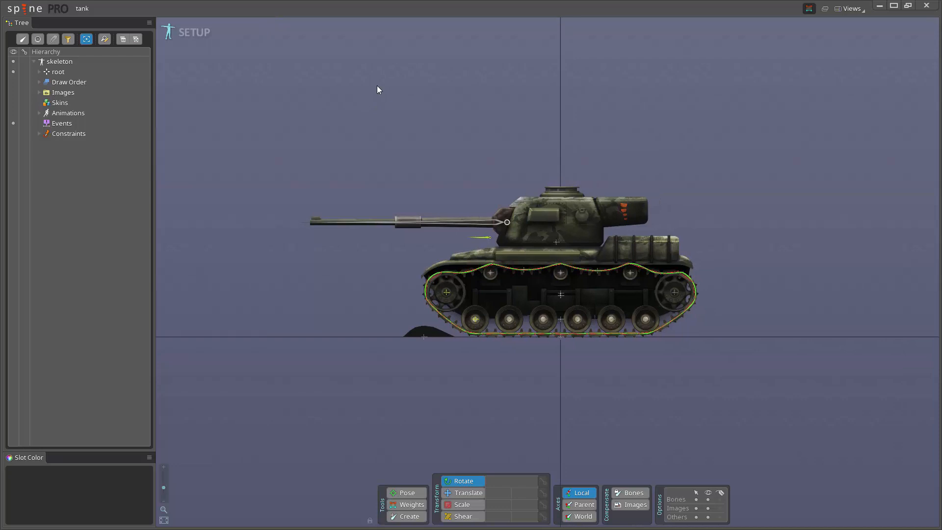
Play back the tank's wheel and tread animation in Animate mode.
click(184, 32)
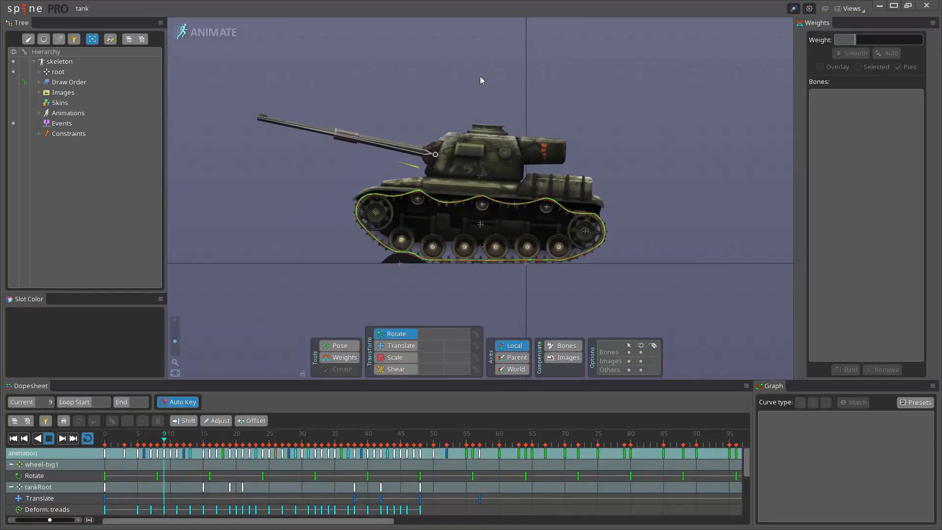
click(557, 445)
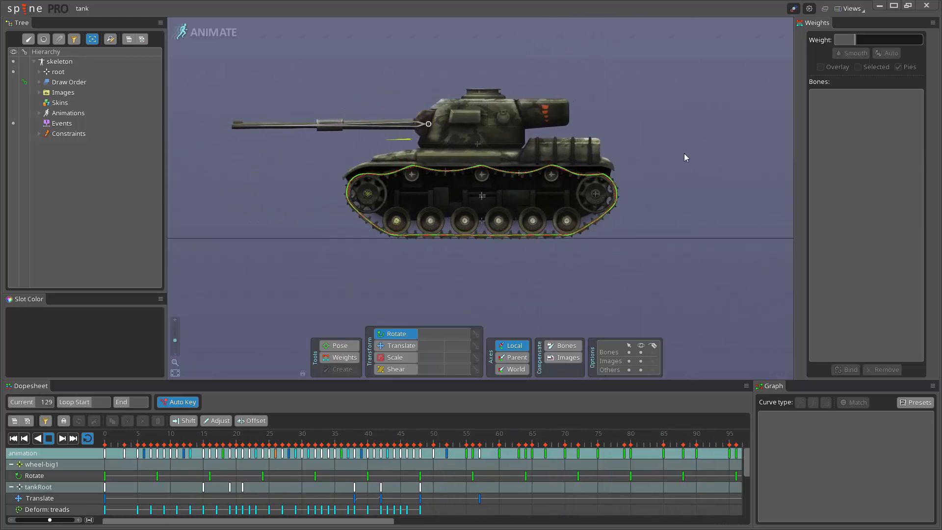
click(36, 439)
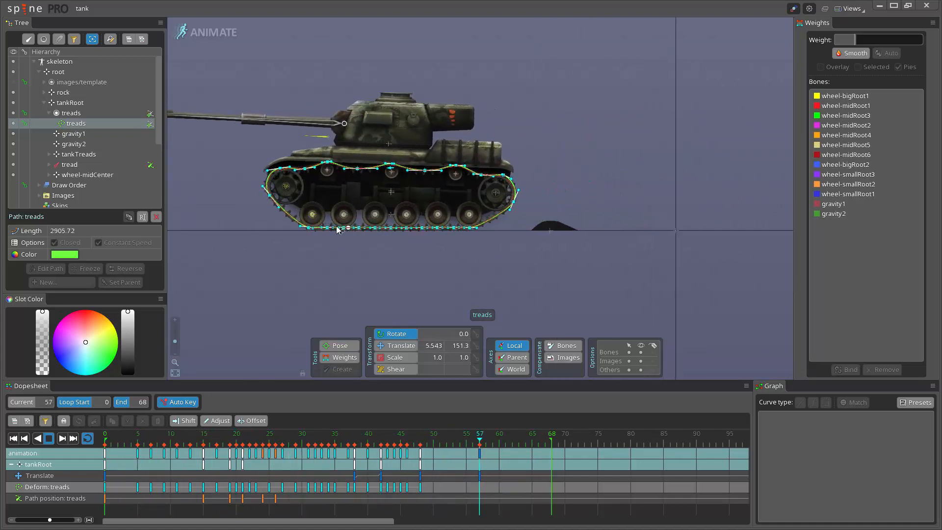
Start a new, empty Untitled project with only the default skeleton and root.
click(431, 447)
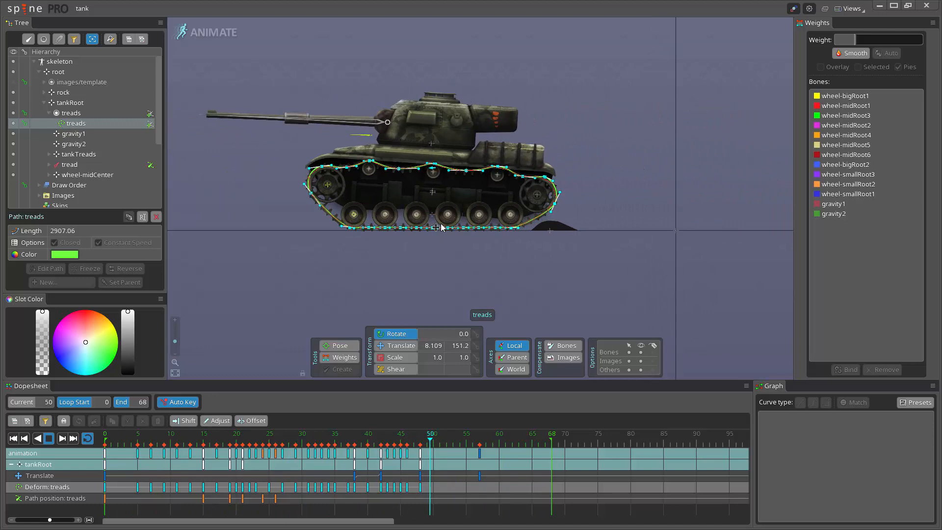
click(377, 444)
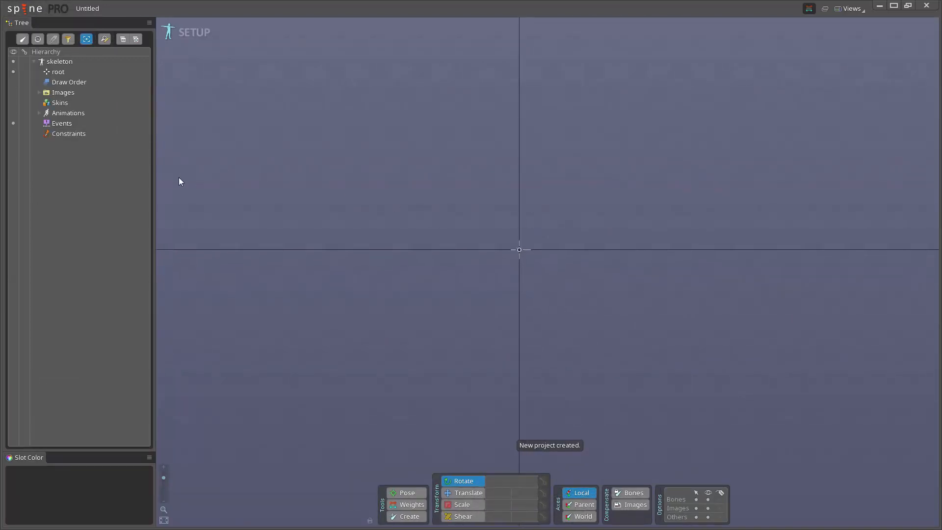
Add a path under the root bone and draw a closed looping curve around the origin.
click(58, 72)
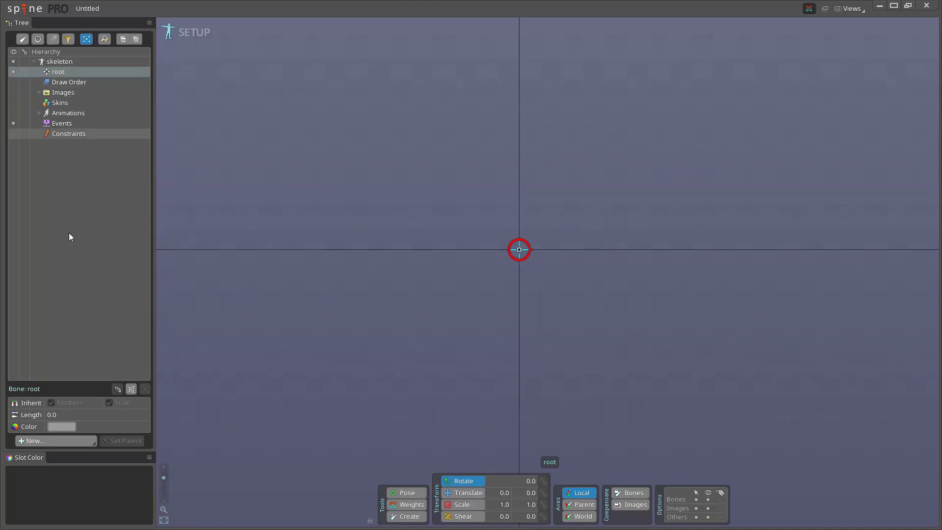
click(35, 441)
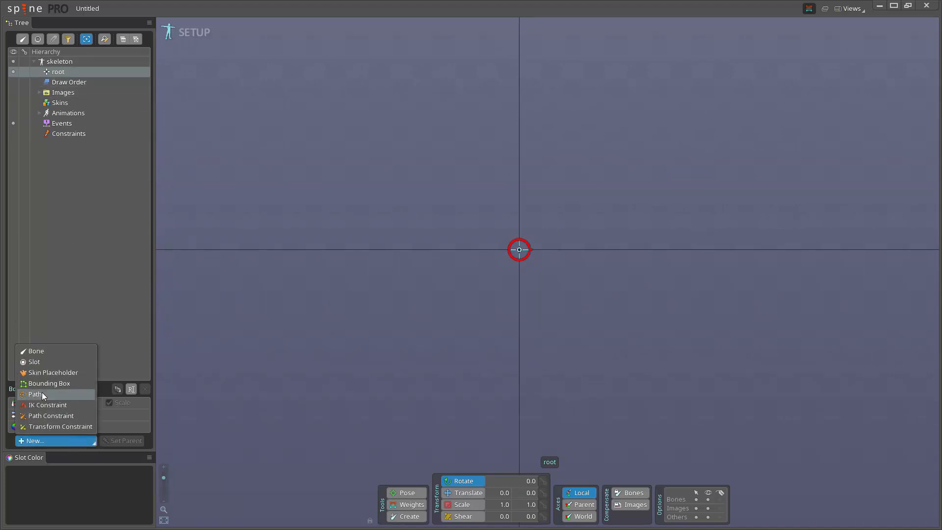
click(33, 394)
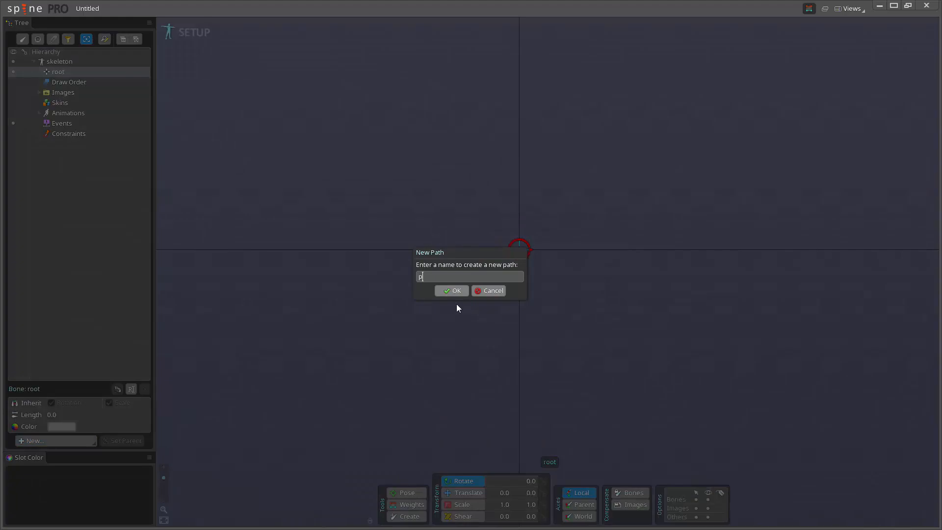
click(452, 291)
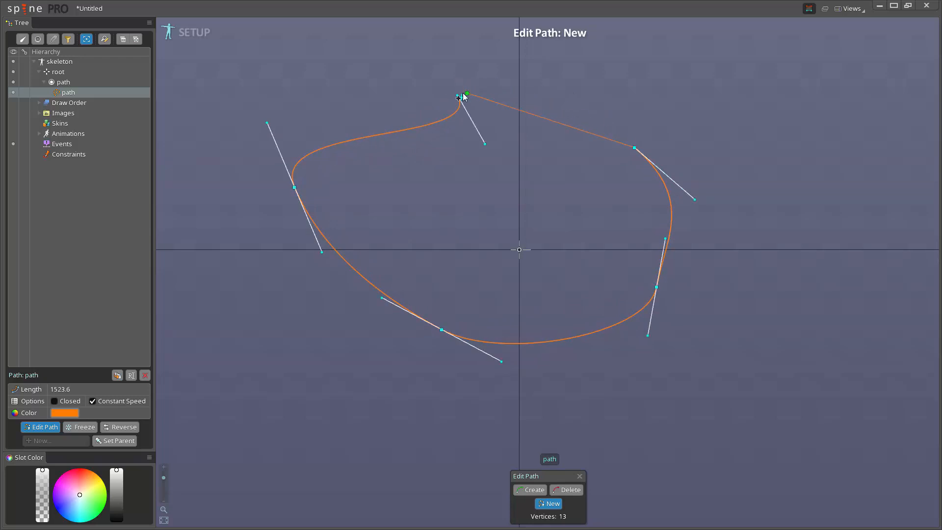
click(533, 490)
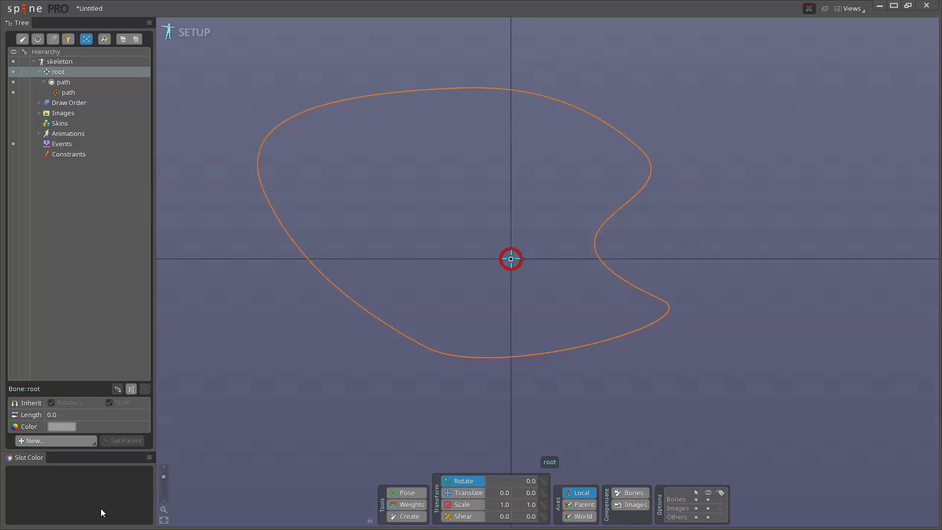
Create a short bone from root extending right, beside the looping path, and select it.
drag(511, 259, 691, 248)
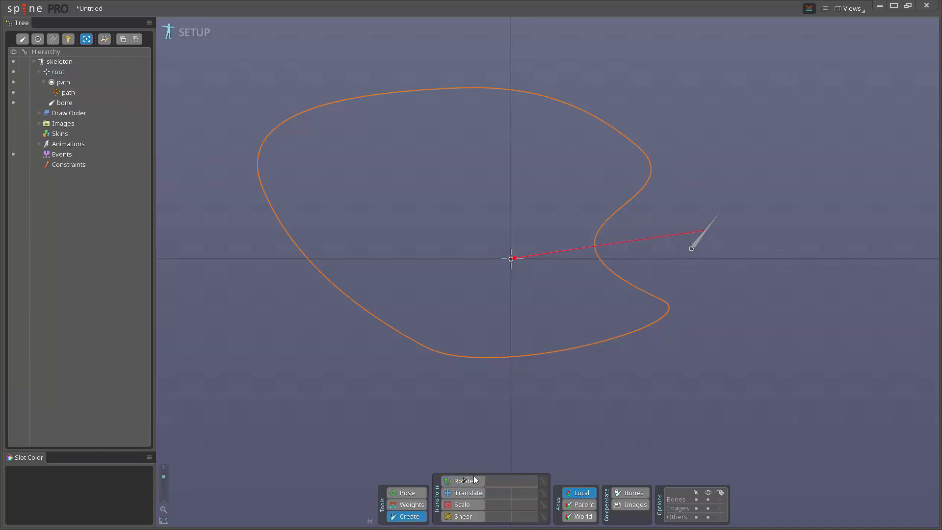
click(705, 225)
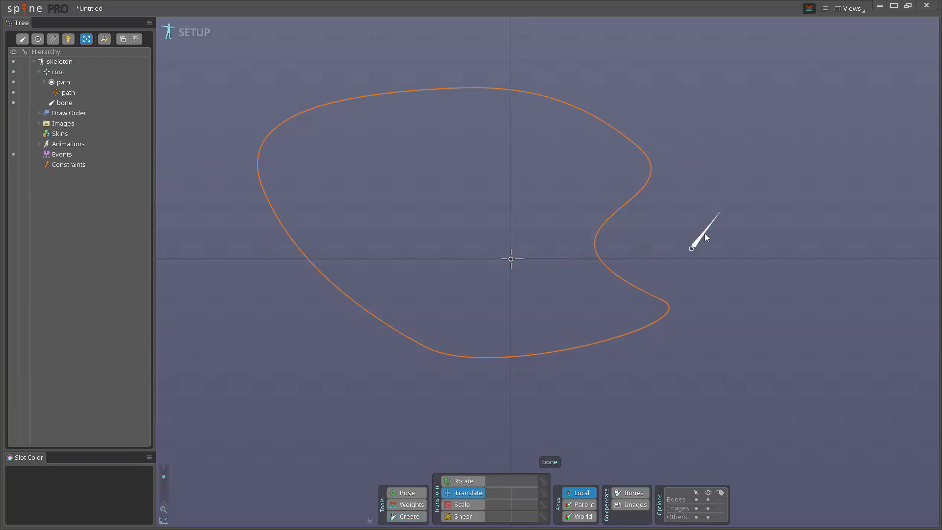
click(55, 441)
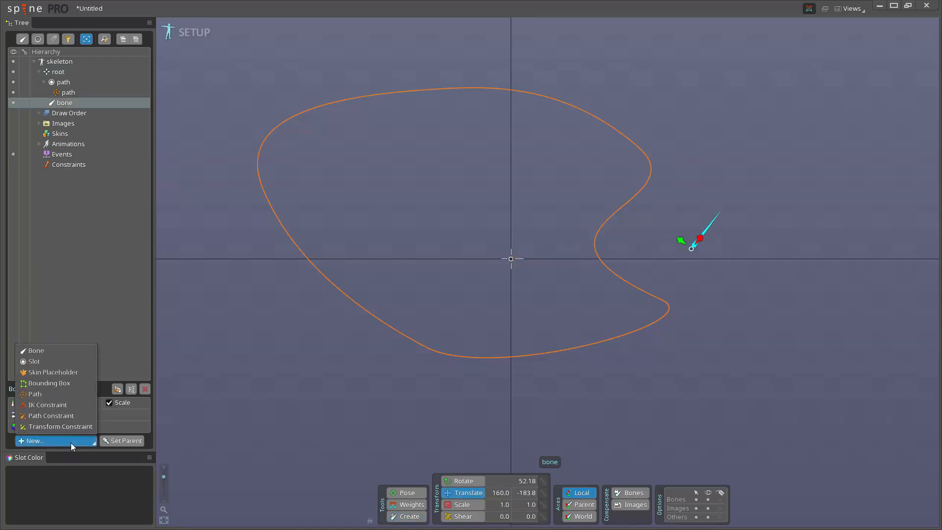
mouse_move(108, 469)
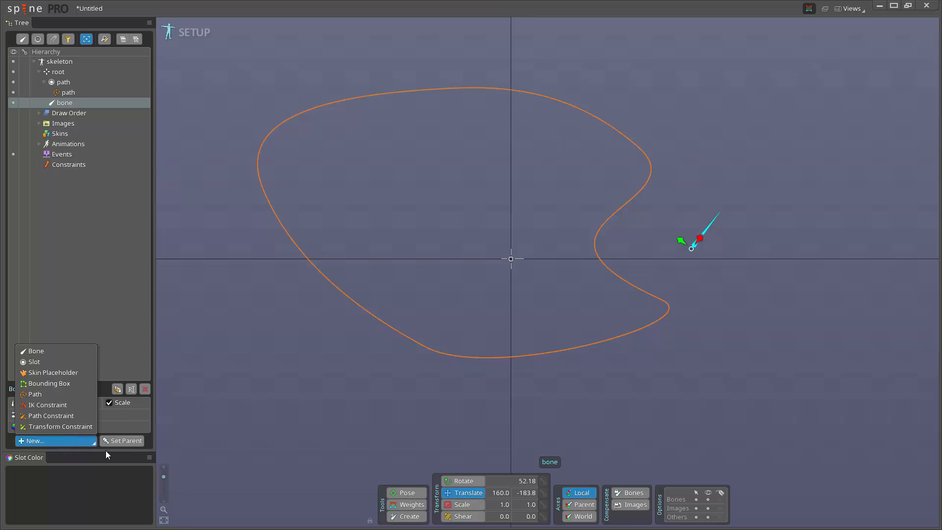
click(68, 164)
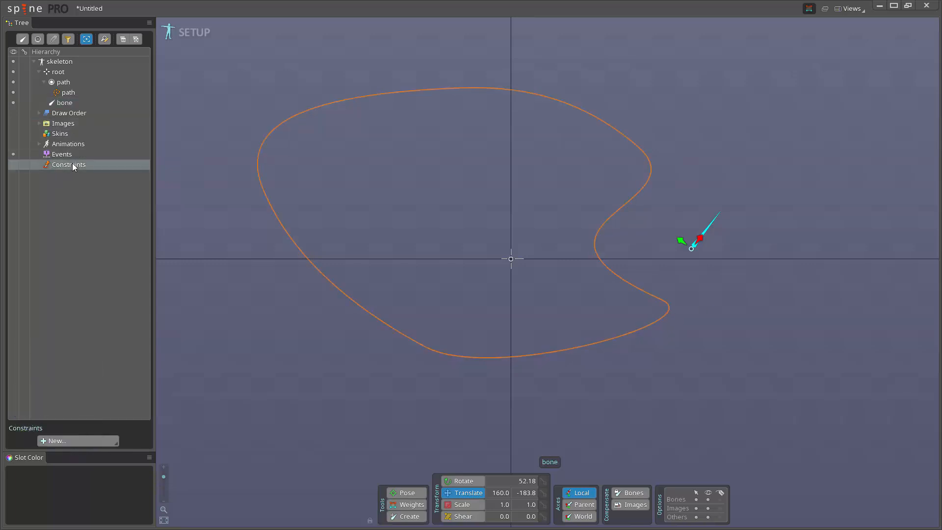
Add path constraint cns1 pinning the bone to the path's start, and colour the bone lime green.
click(77, 440)
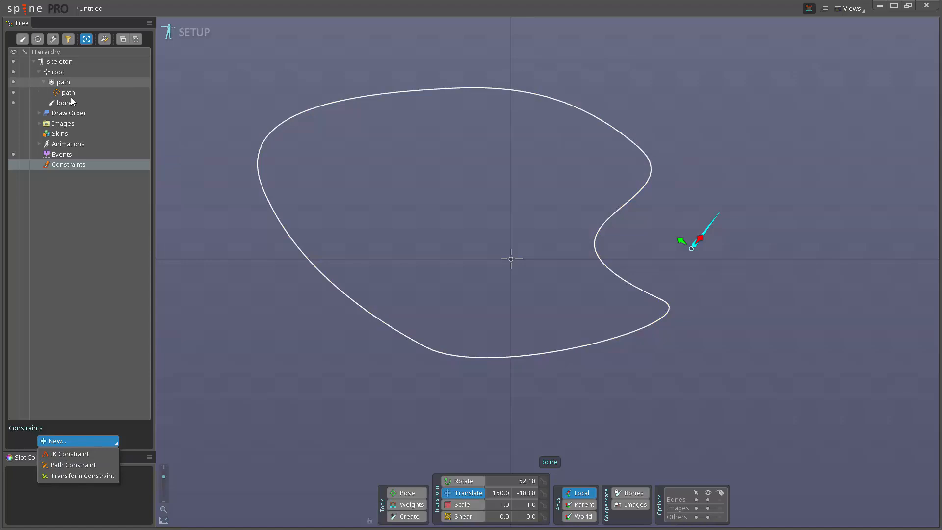
click(65, 102)
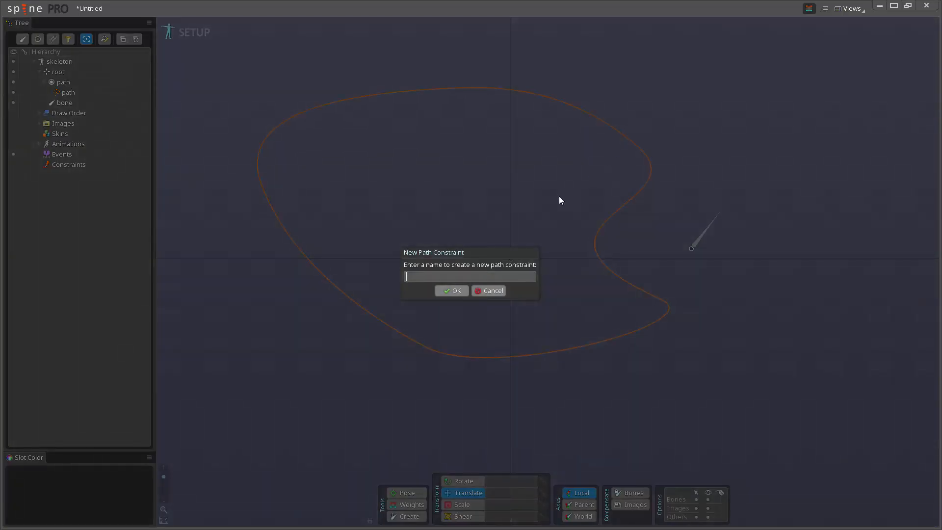
text(cns 1)
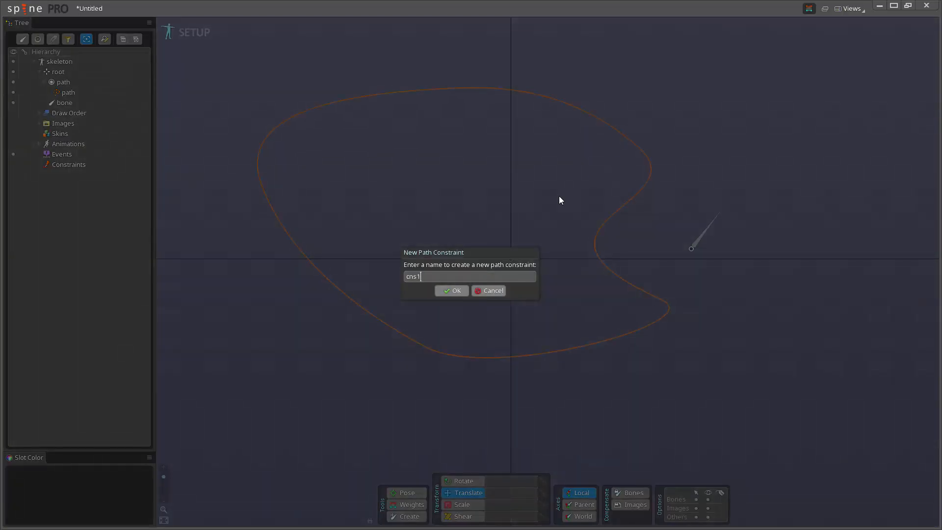
click(452, 291)
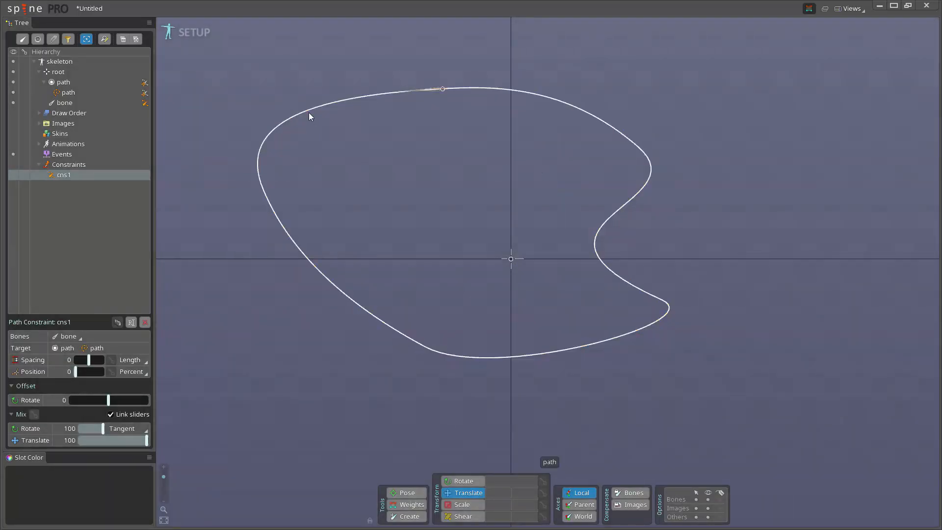
click(64, 102)
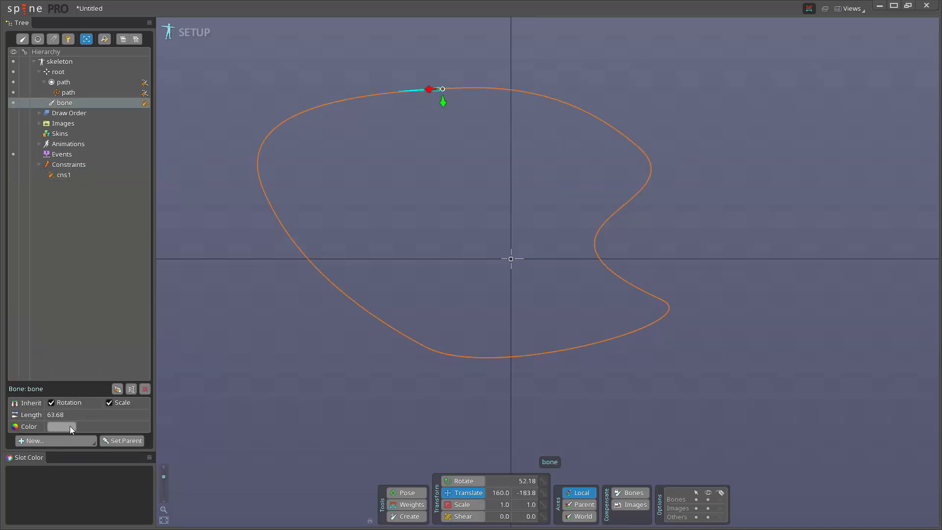
click(61, 427)
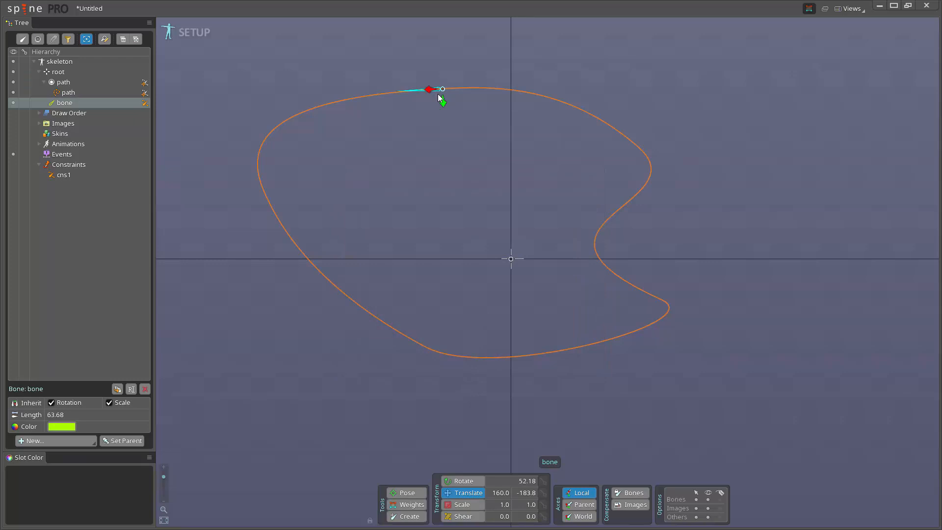
mouse_move(133, 195)
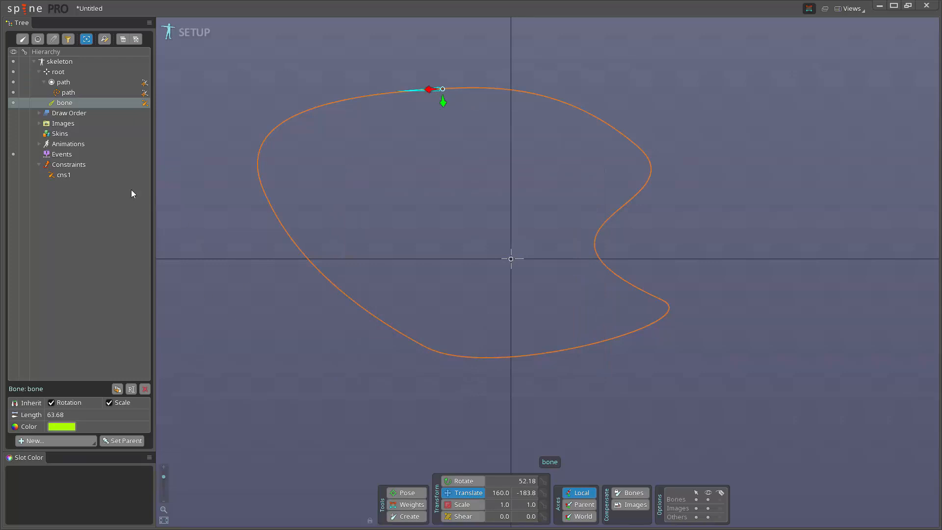
mouse_move(108, 150)
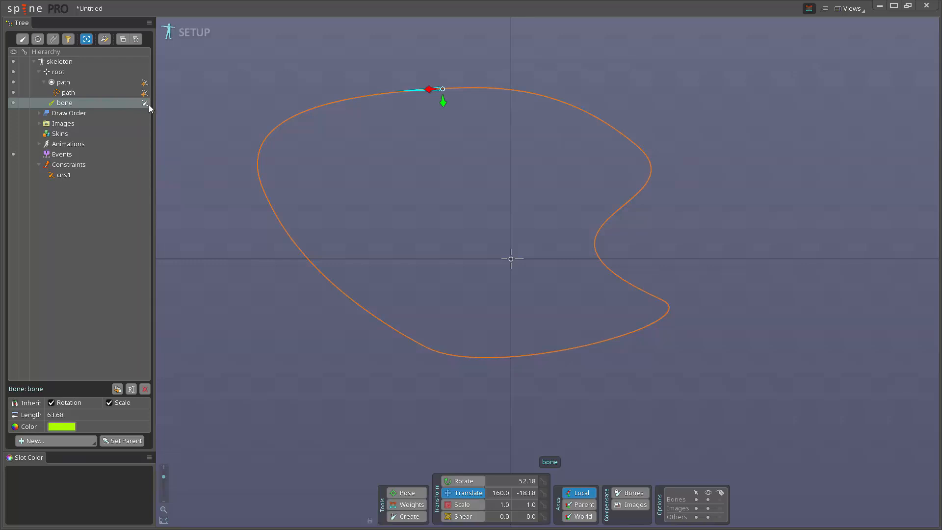
Slide cns1's Position to move the bone around the loop, then return it to 0.
click(67, 92)
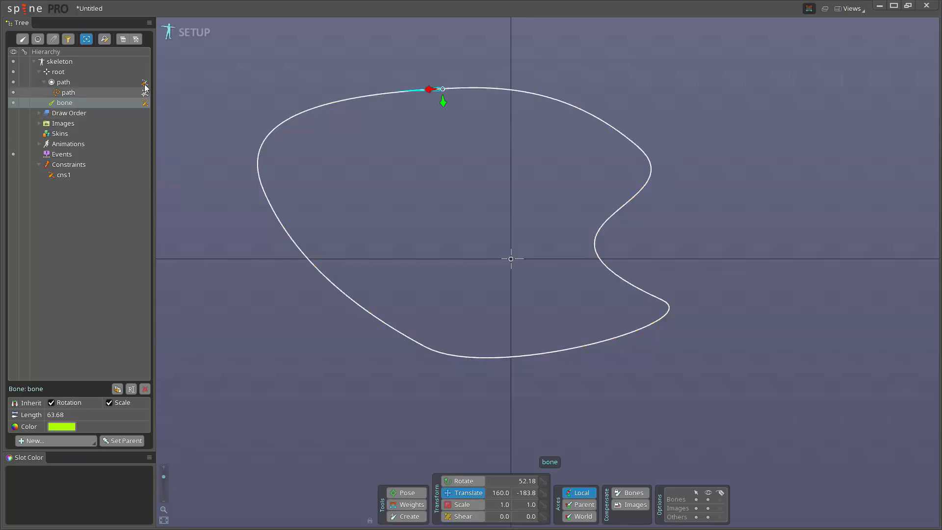
mouse_move(146, 100)
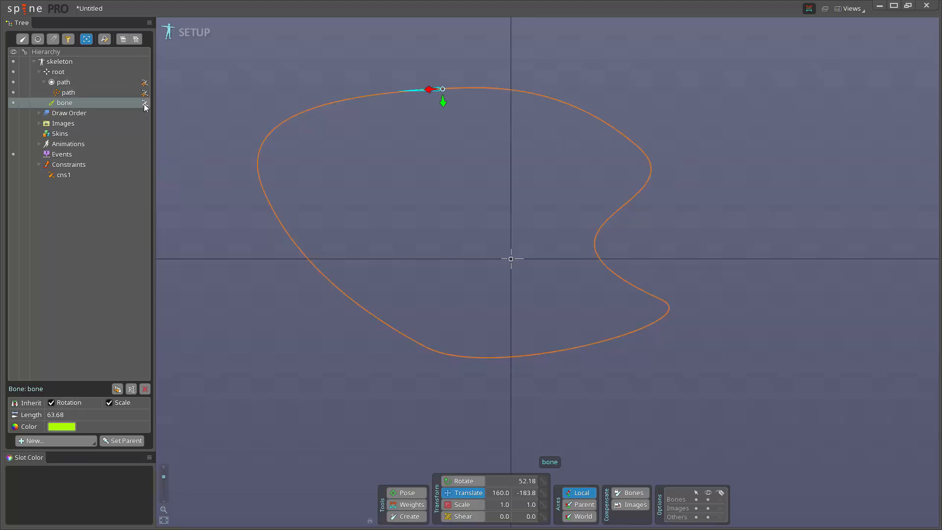
click(63, 175)
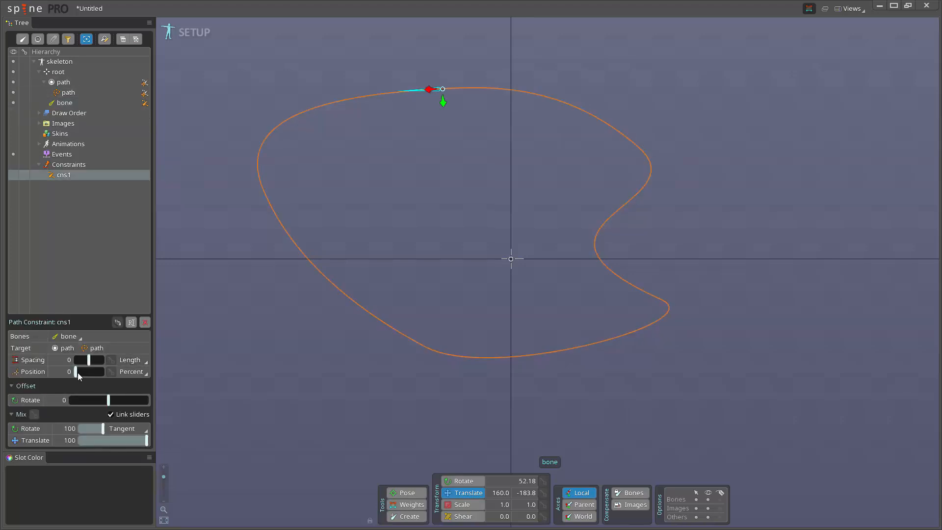
drag(78, 371, 101, 372)
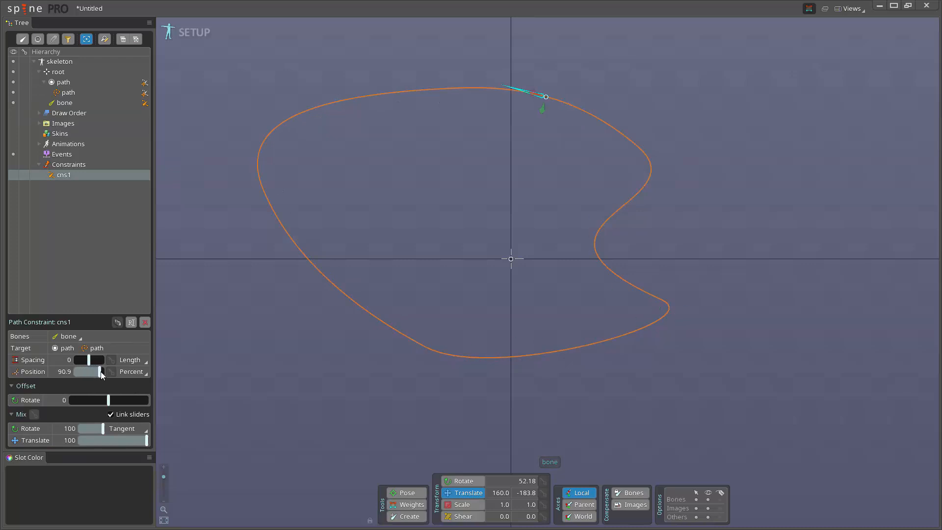
drag(101, 371, 81, 372)
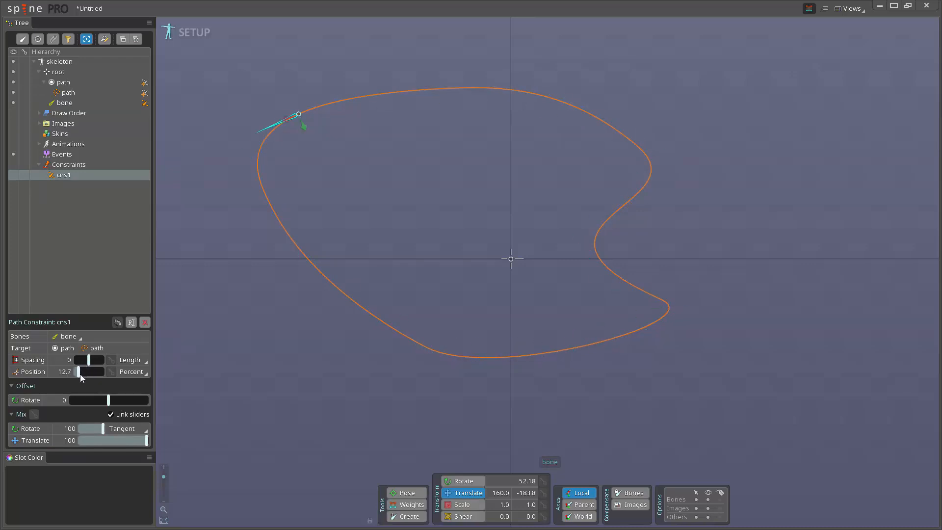
drag(81, 371, 96, 372)
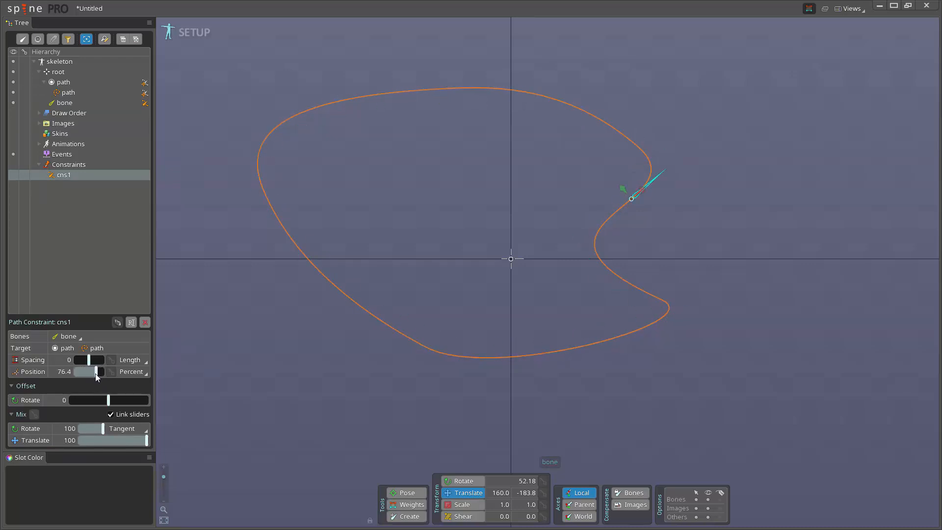
drag(99, 372, 78, 371)
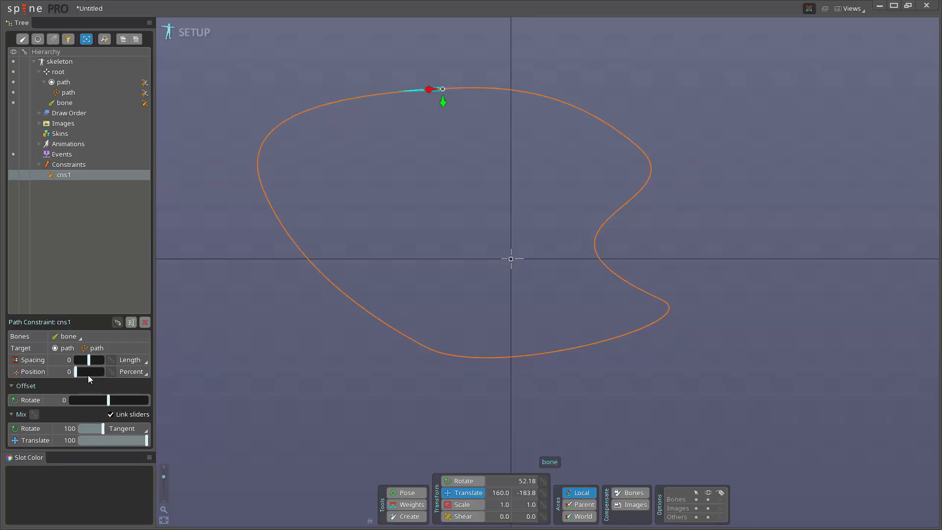
mouse_move(31, 365)
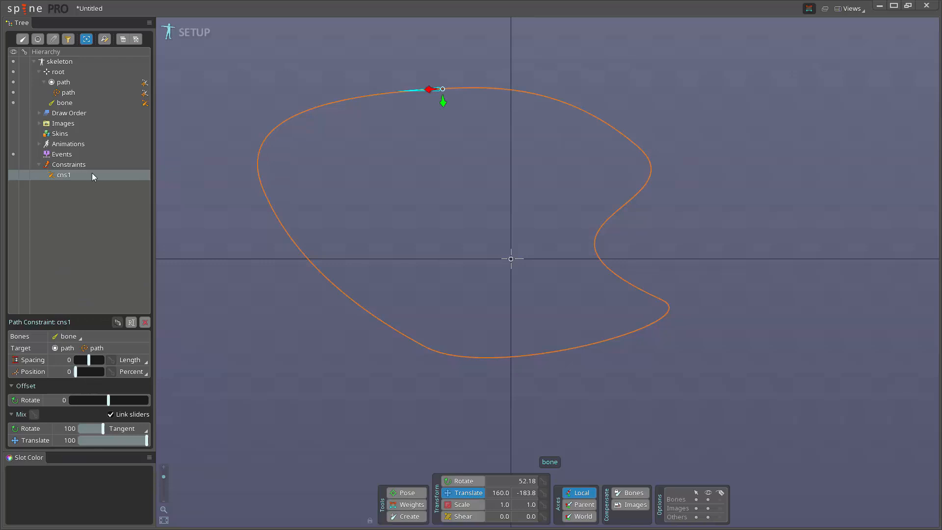
Set the path to constant speed and key cns1's position at frame 0 in Animate mode.
click(68, 93)
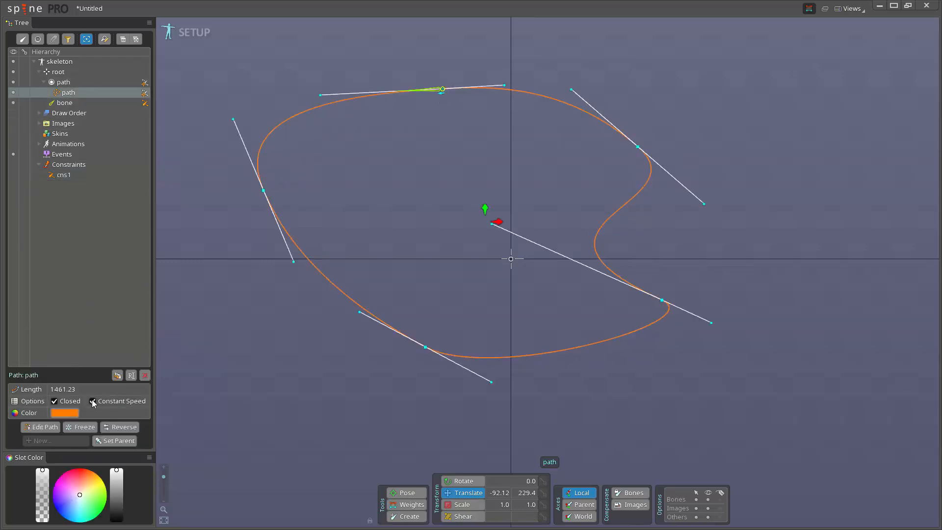
mouse_move(92, 402)
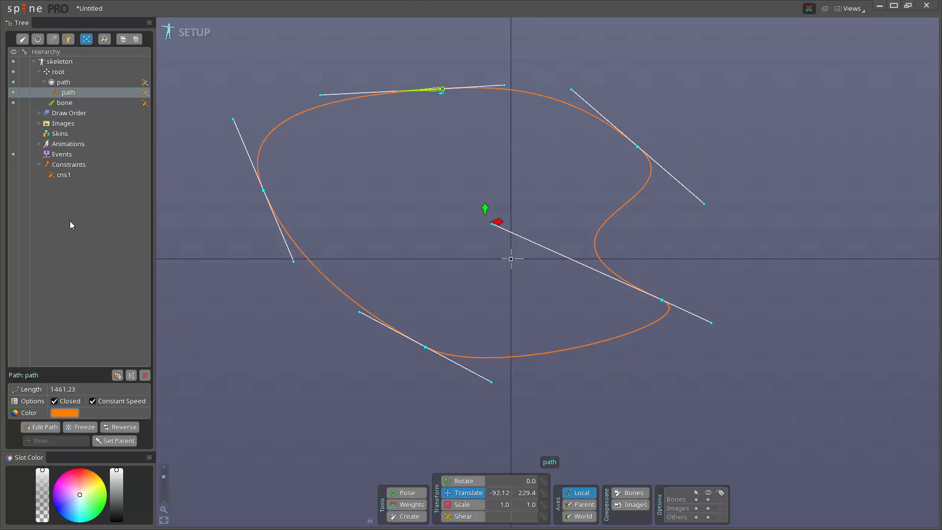
mouse_move(104, 272)
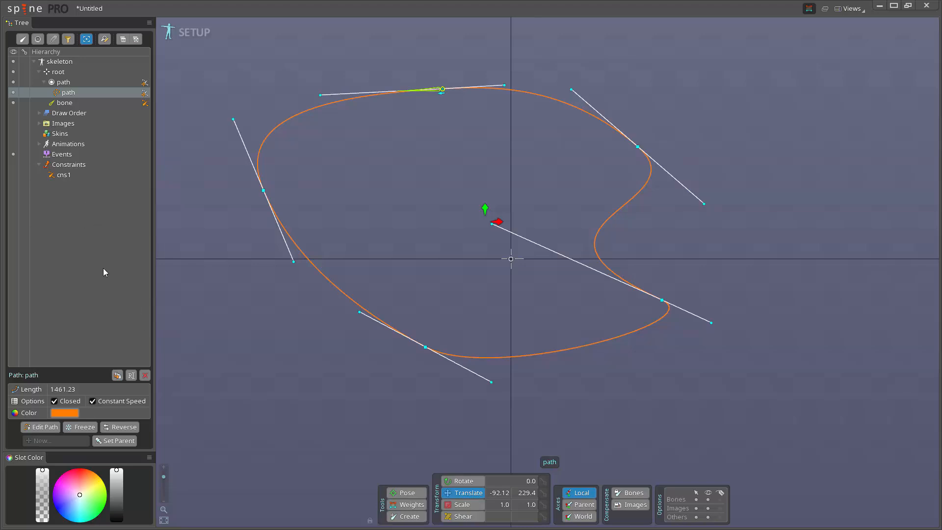
mouse_move(107, 258)
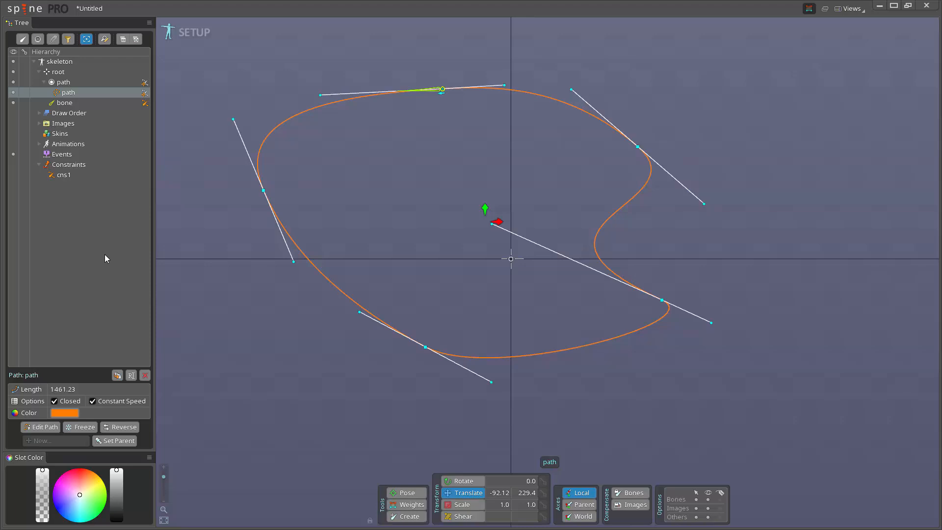
mouse_move(97, 416)
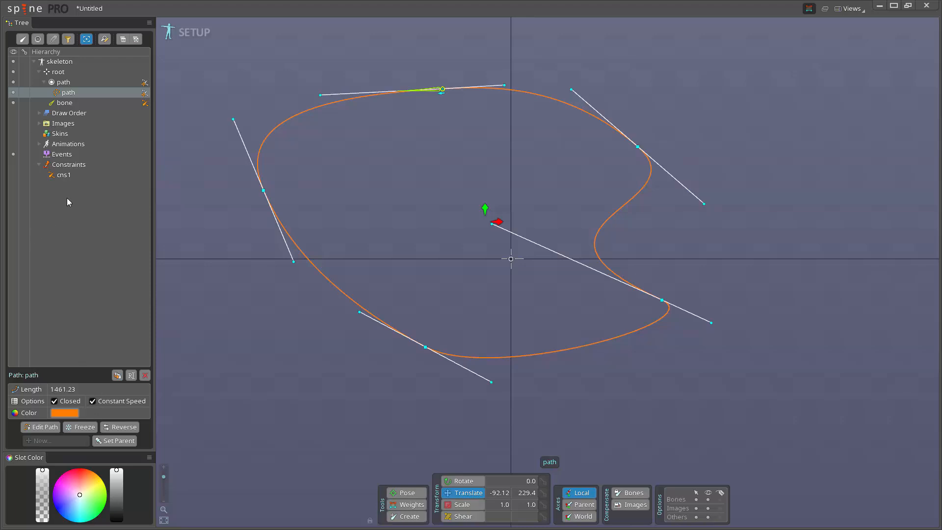
click(61, 175)
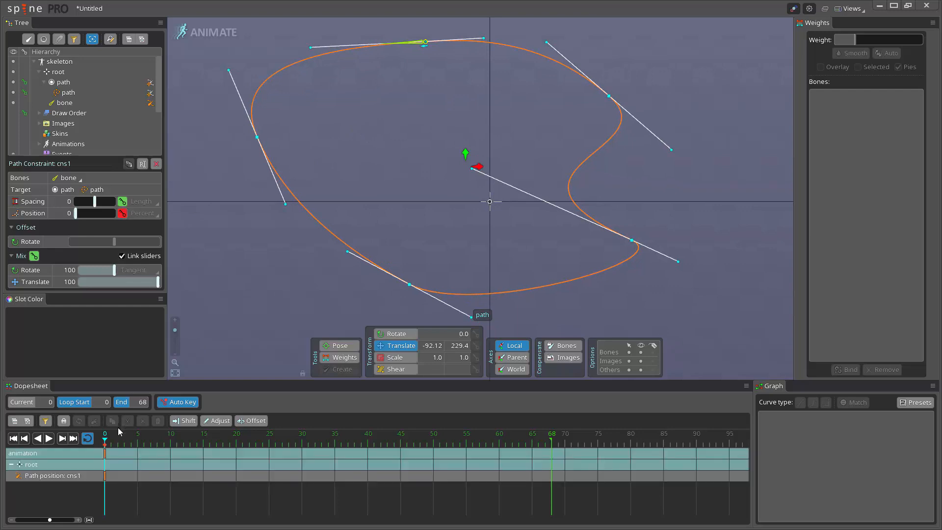
Key the path position at frame 50 with Bezier easing on the first key, and play it back.
click(433, 444)
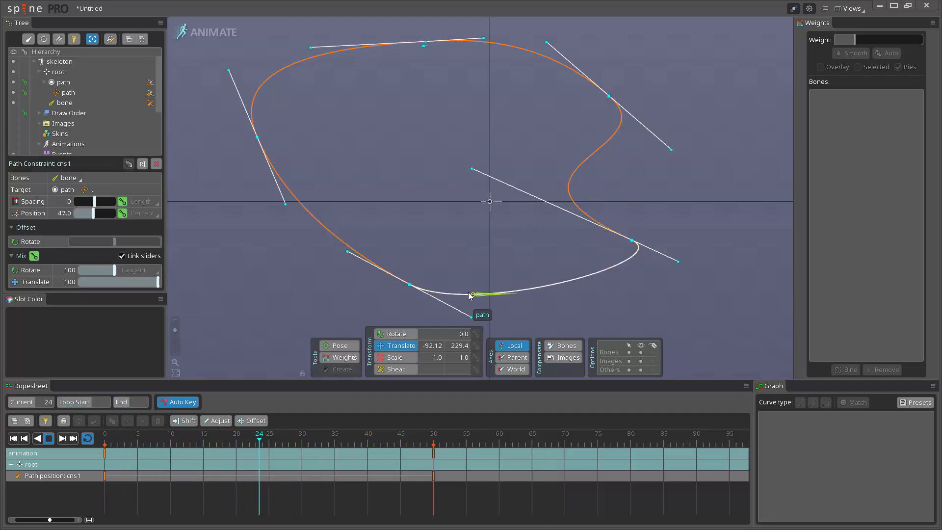
click(322, 447)
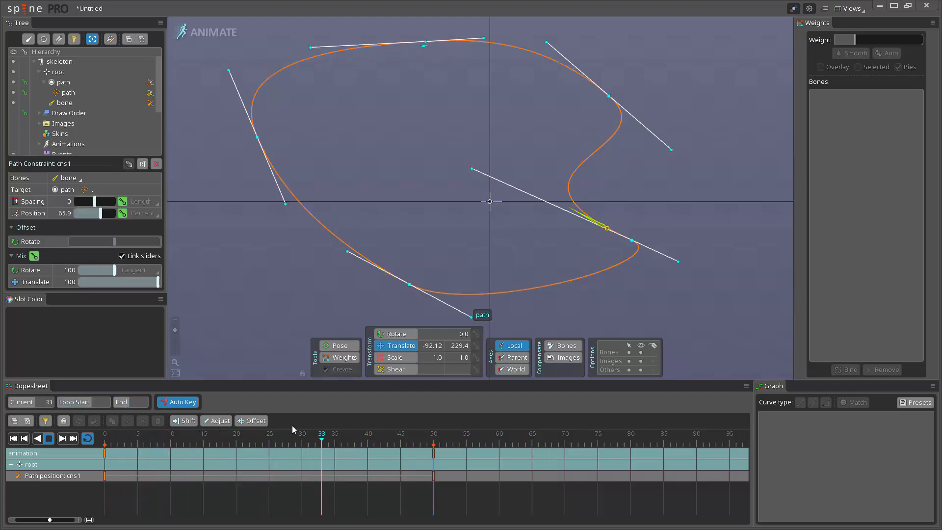
click(104, 476)
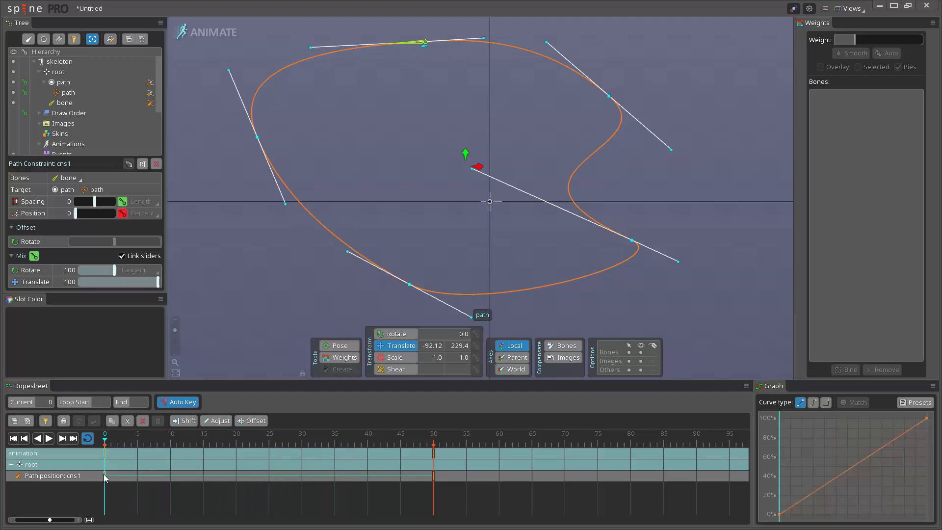
click(813, 403)
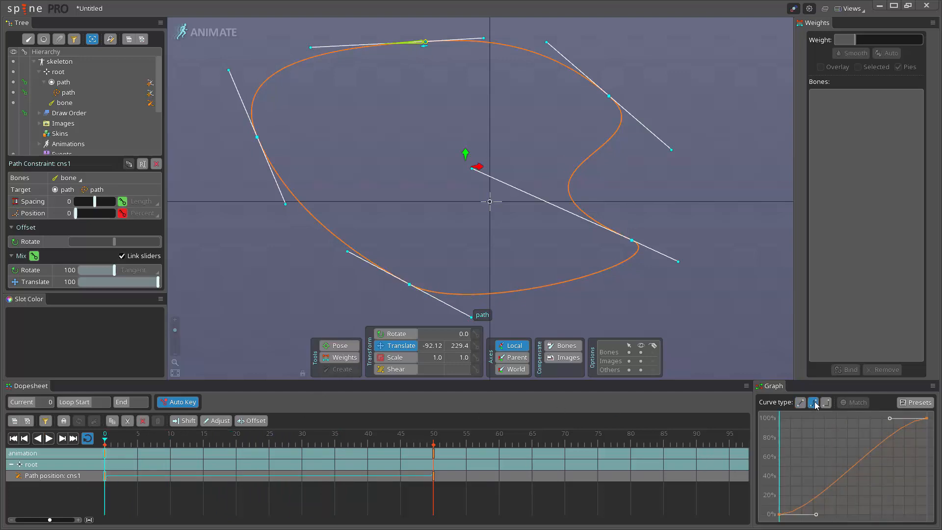
click(49, 438)
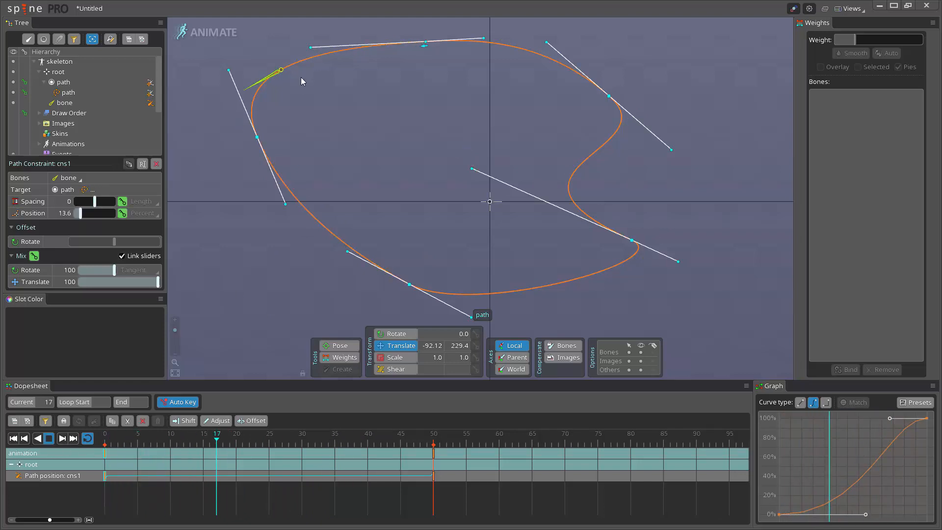
click(279, 446)
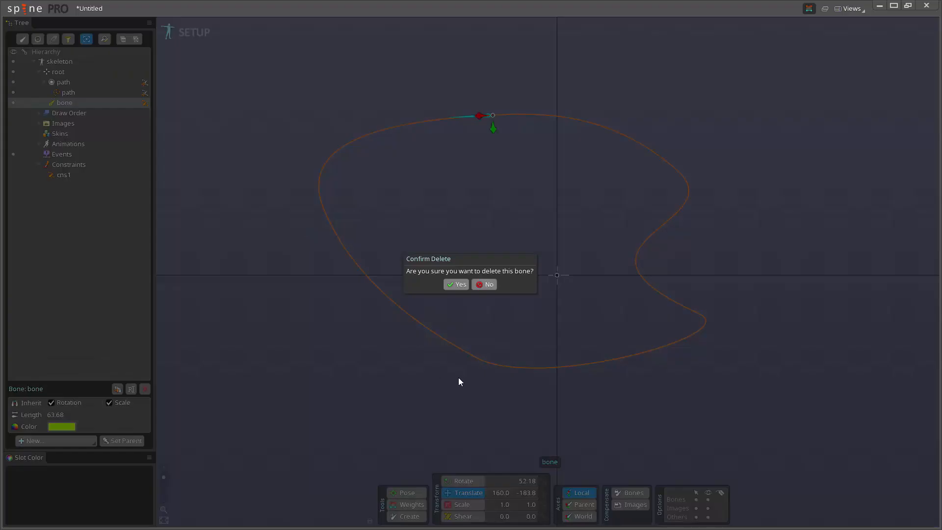
Delete the old bone and constrain a new four-bone chain to the path with cns1.
click(457, 284)
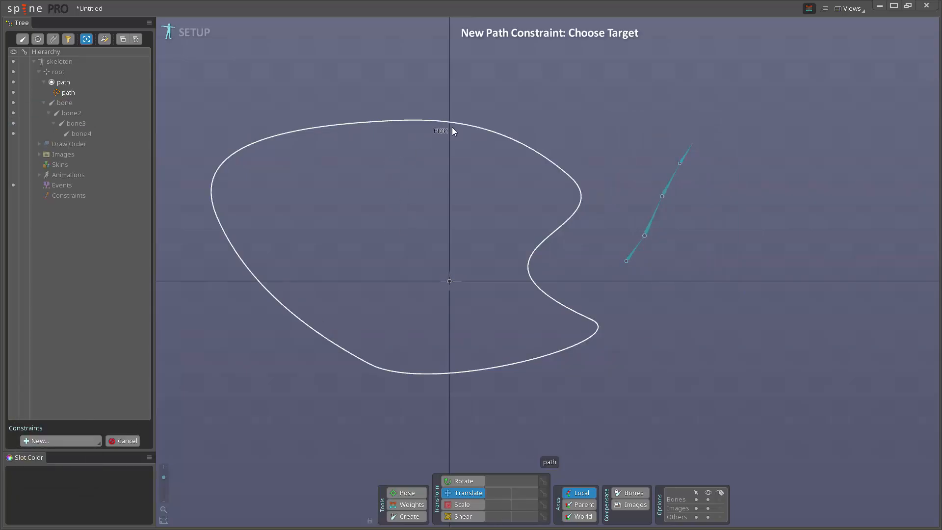
click(438, 131)
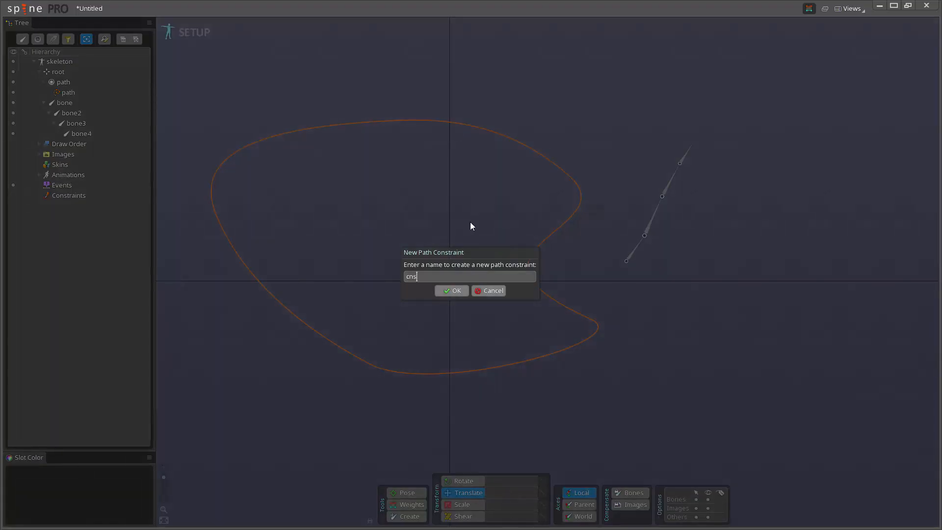
click(452, 291)
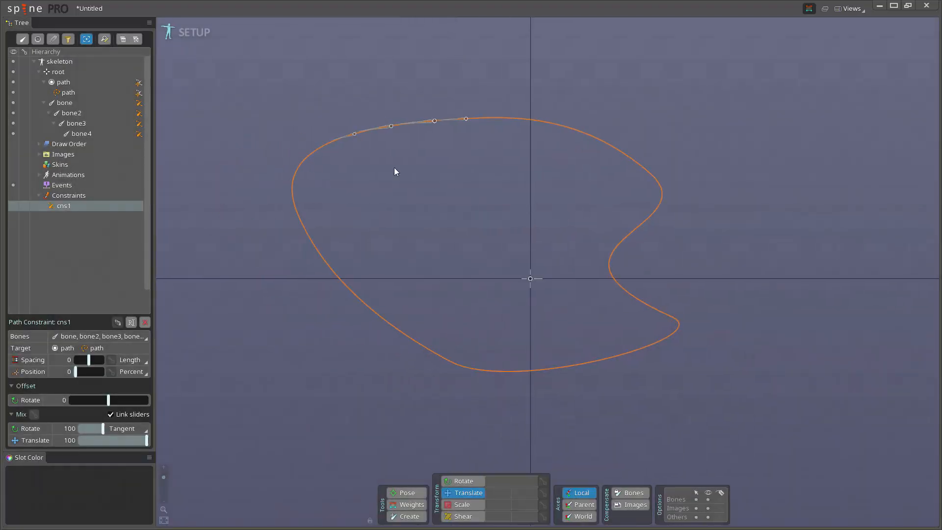
click(64, 103)
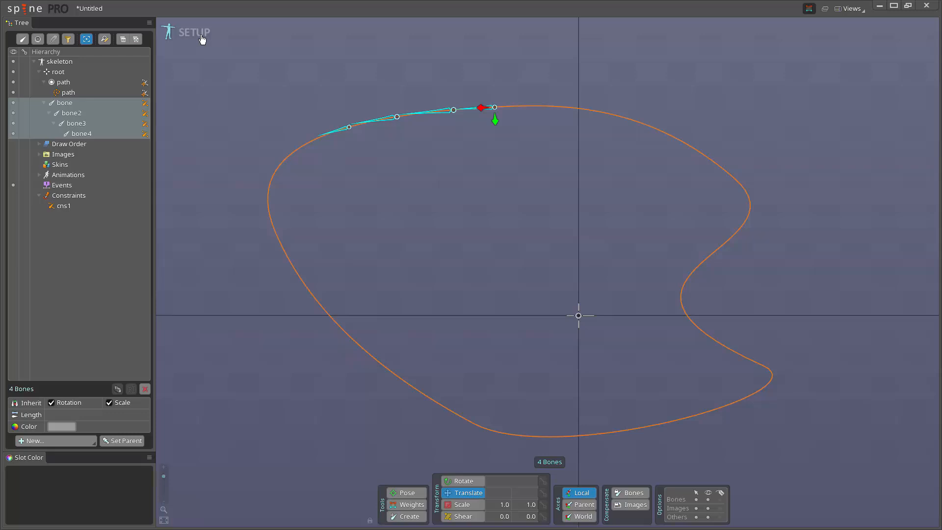
Colour the four chained bones lime green and show cns1's constraint settings.
click(63, 206)
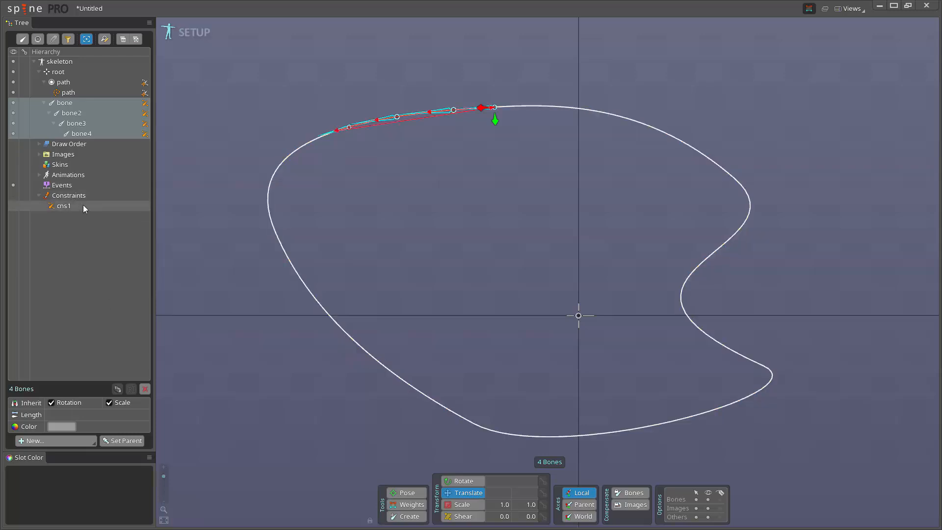
click(63, 205)
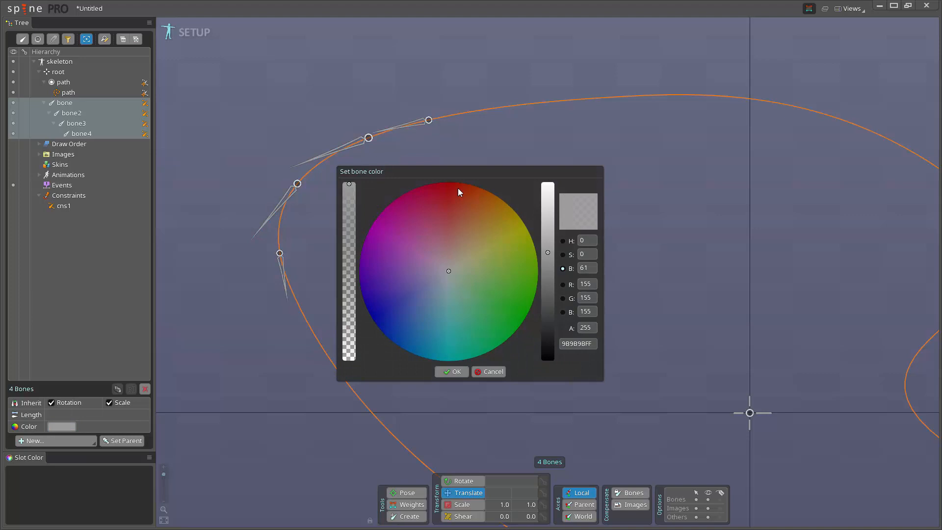
click(451, 372)
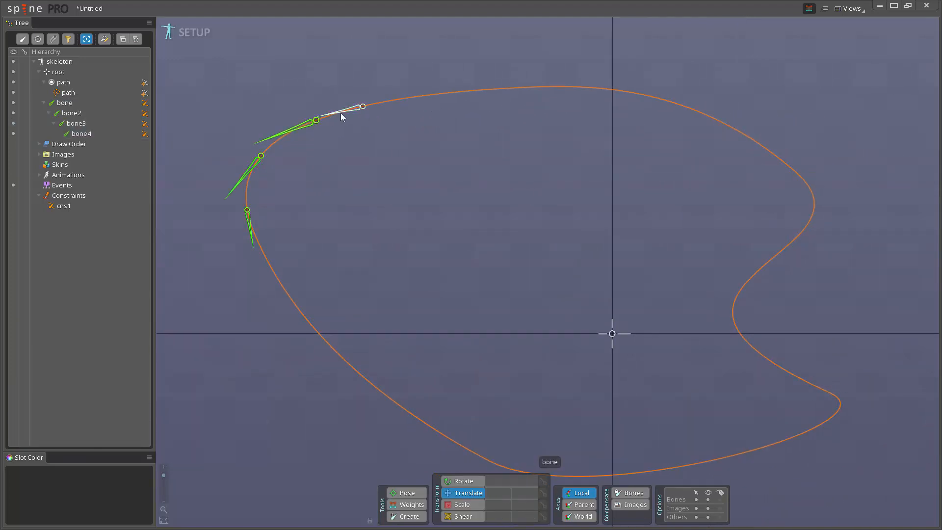
click(63, 205)
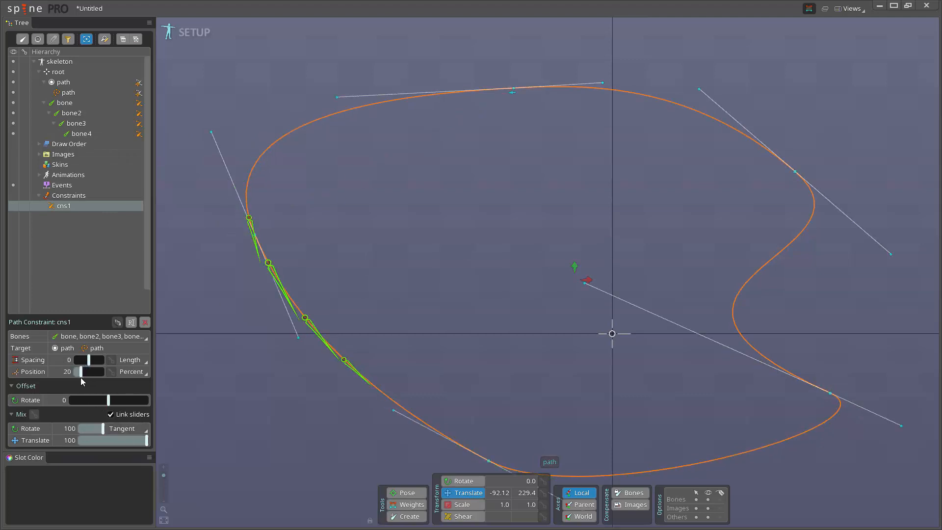
Return the bones toward the path's start and set cns1's rotate mode to Chain.
drag(87, 372, 81, 371)
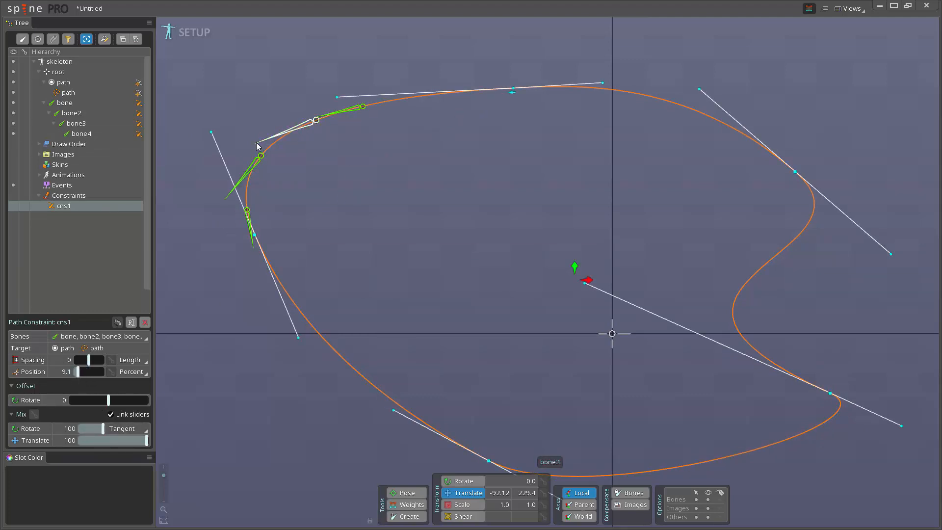
mouse_move(251, 149)
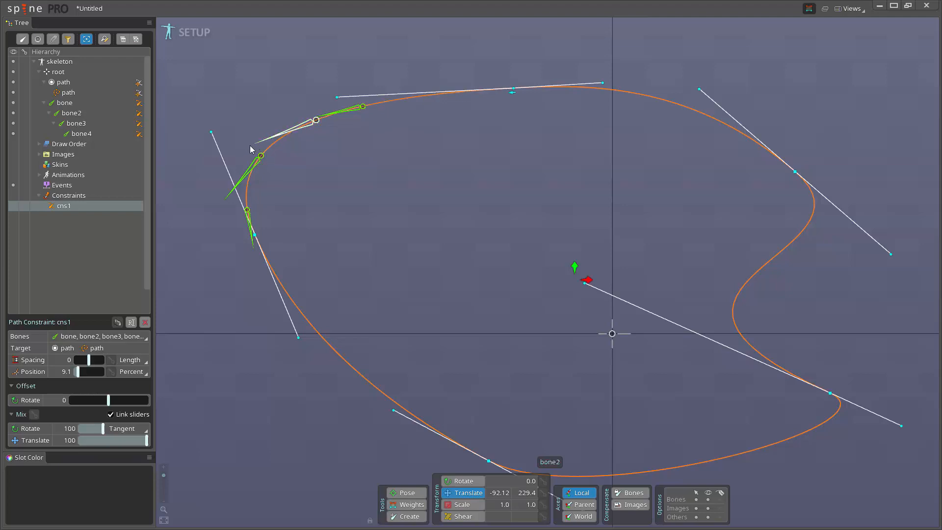
mouse_move(207, 156)
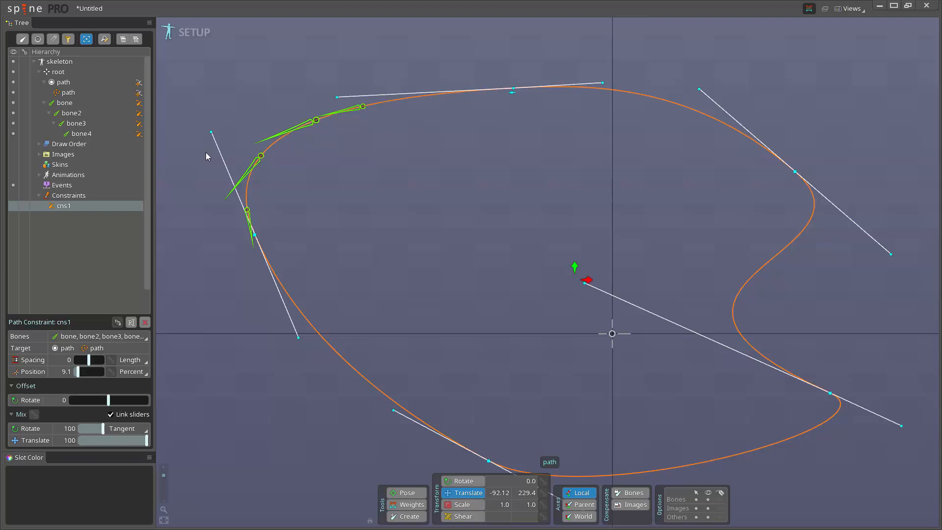
mouse_move(208, 468)
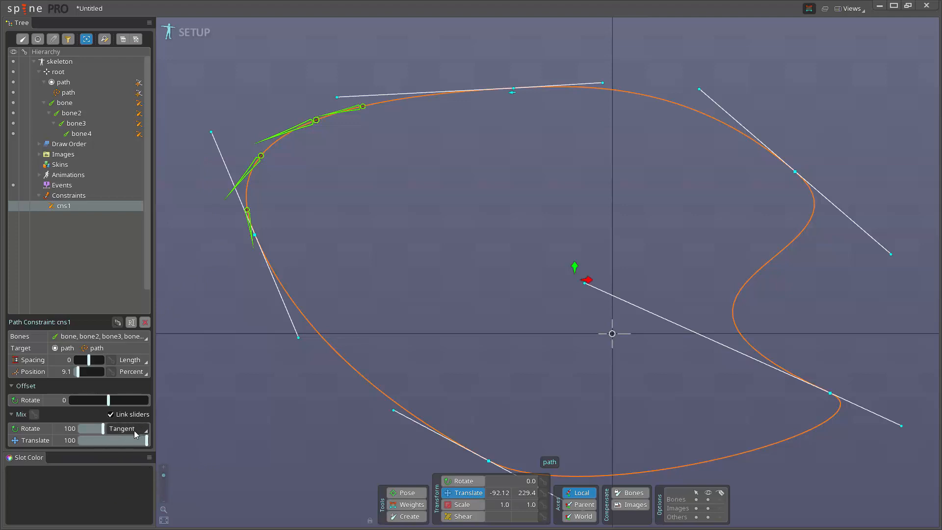
mouse_move(136, 433)
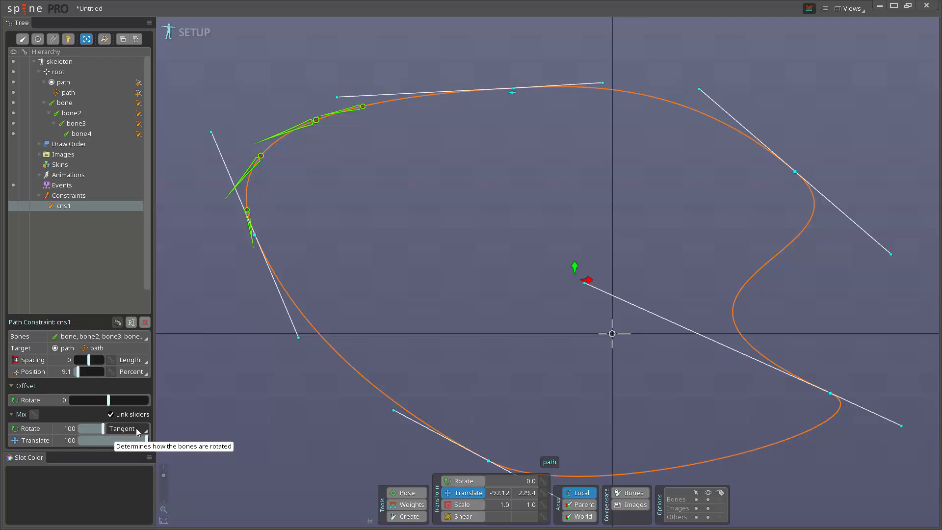
click(127, 429)
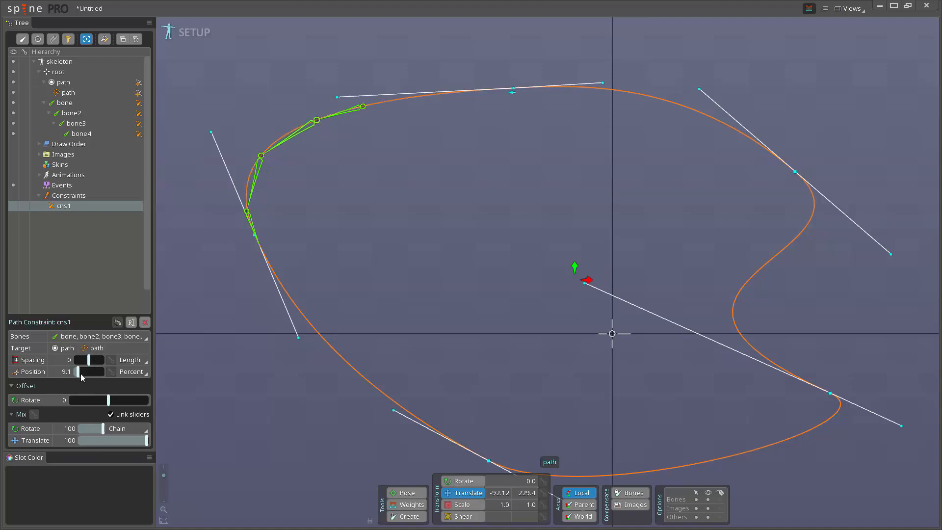
Slide cns1's Position to 58.2, bending the chain around the loop's lower-right curve.
drag(82, 371, 90, 372)
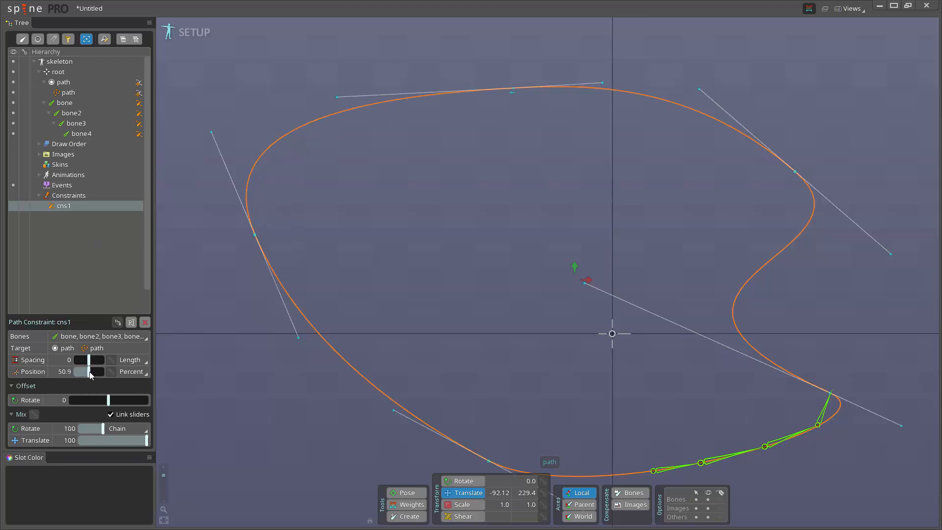
drag(90, 371, 96, 372)
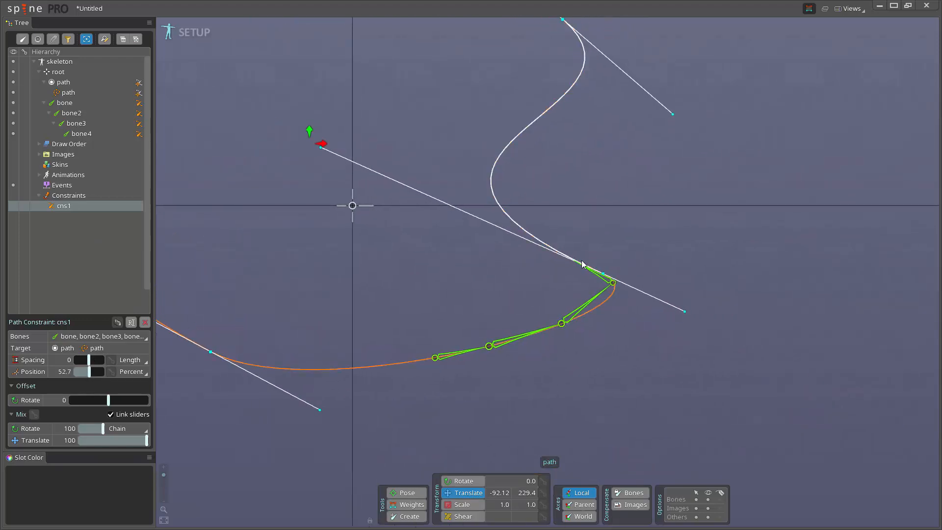
drag(102, 372, 87, 371)
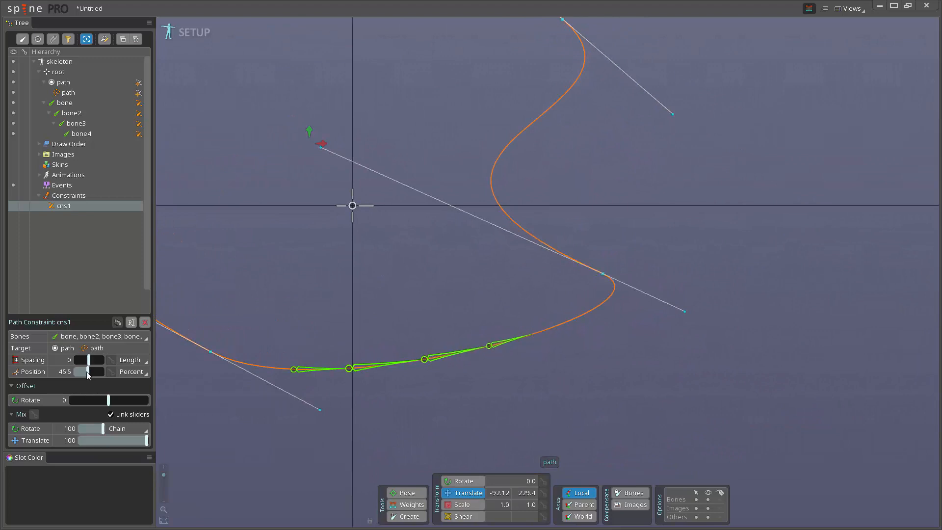
drag(91, 371, 95, 371)
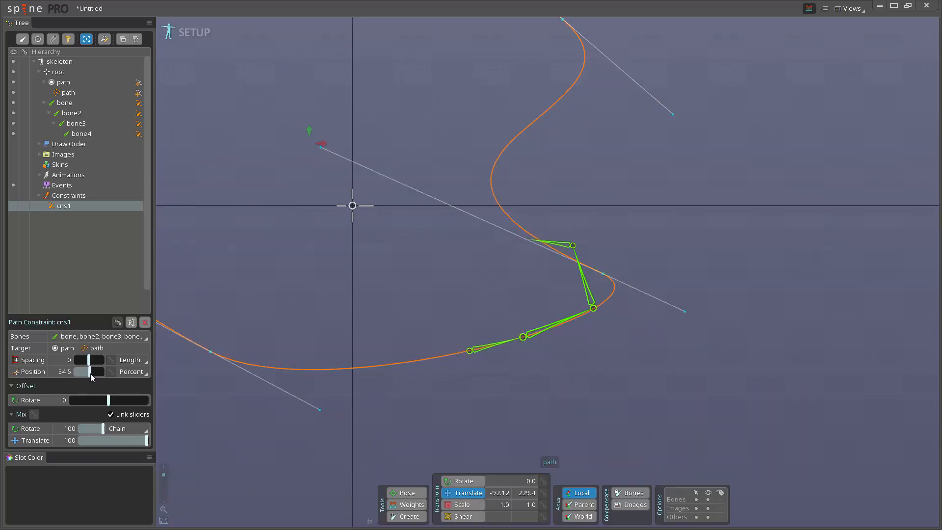
drag(92, 372, 105, 371)
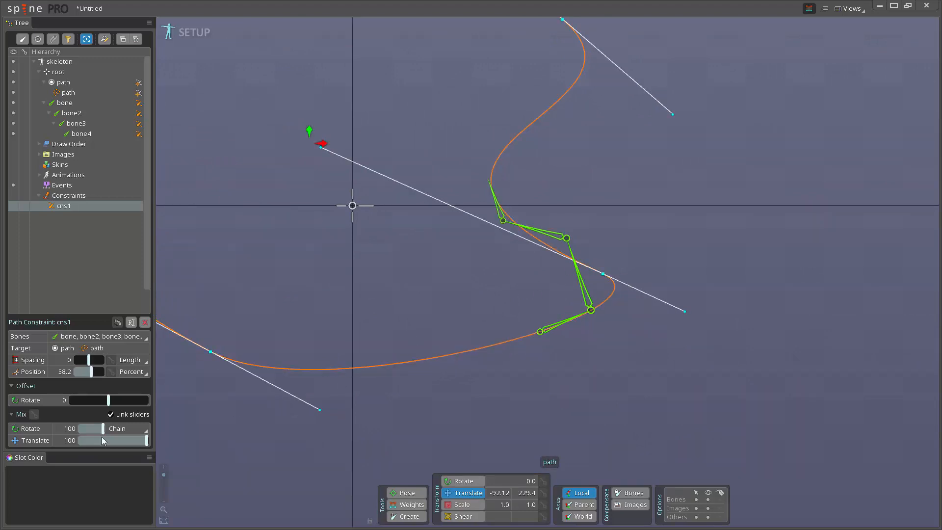
Set cns1's rotate mode to Chain Scale and slide the bones back and forth along the path.
click(126, 428)
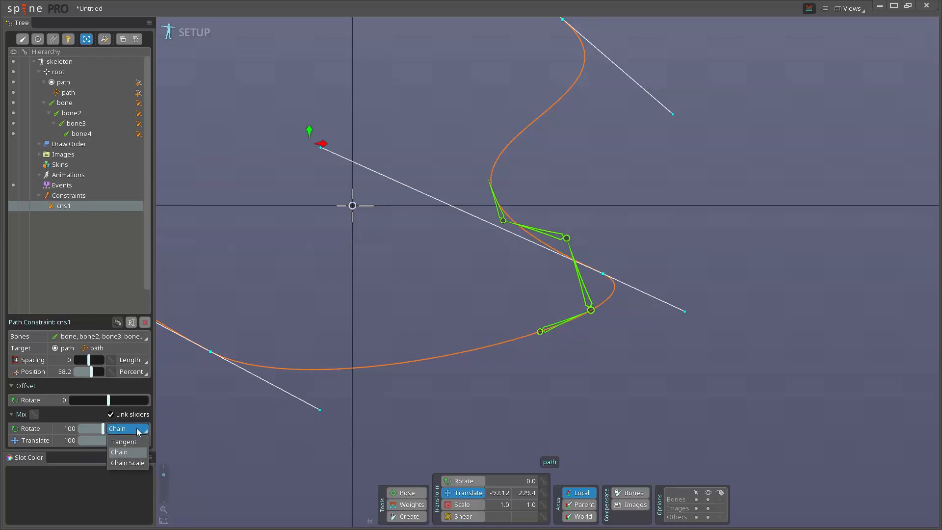
click(128, 462)
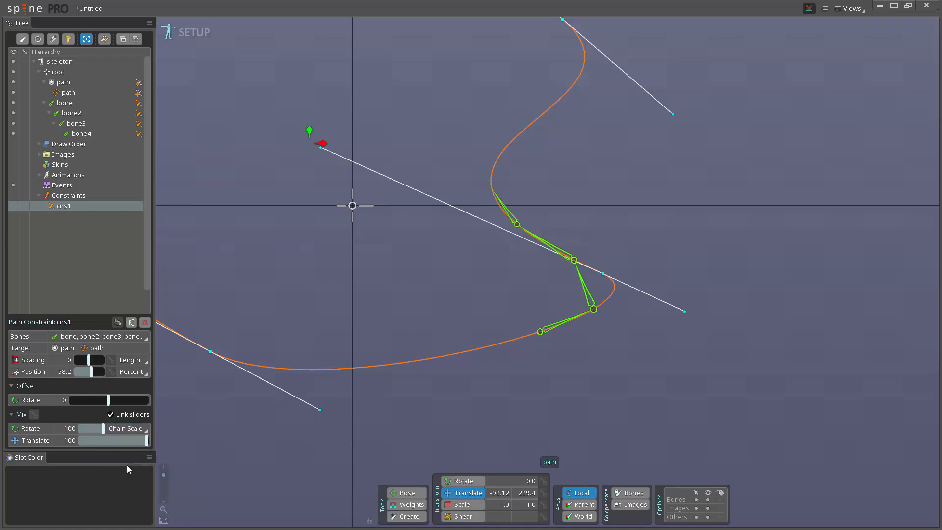
drag(111, 399, 99, 399)
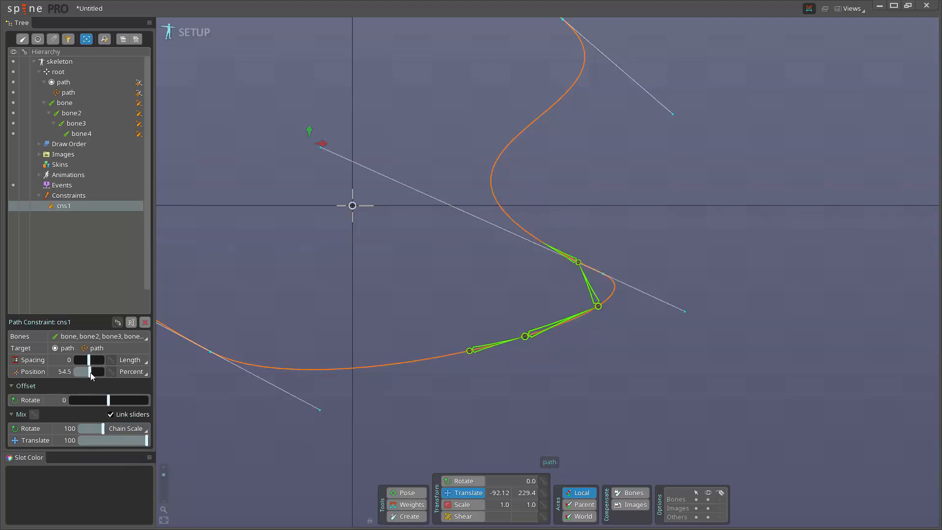
drag(91, 371, 93, 371)
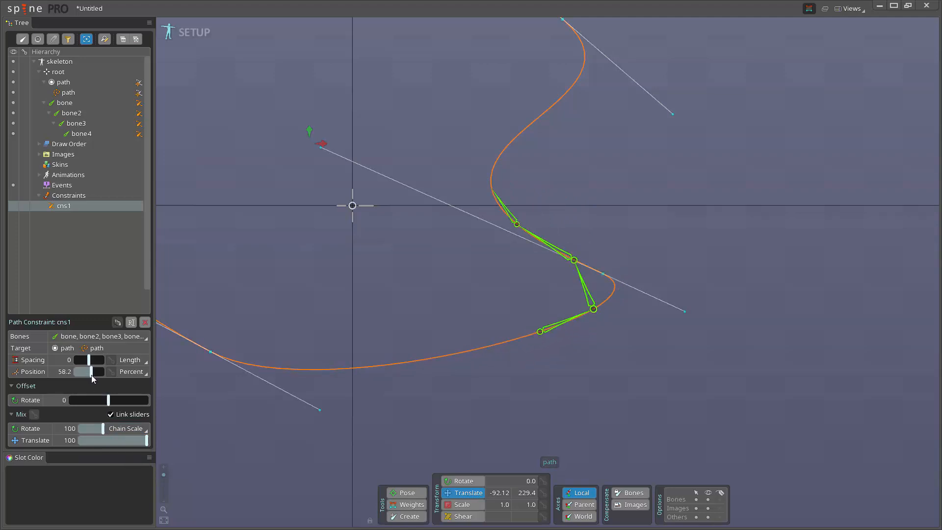
drag(96, 372, 89, 371)
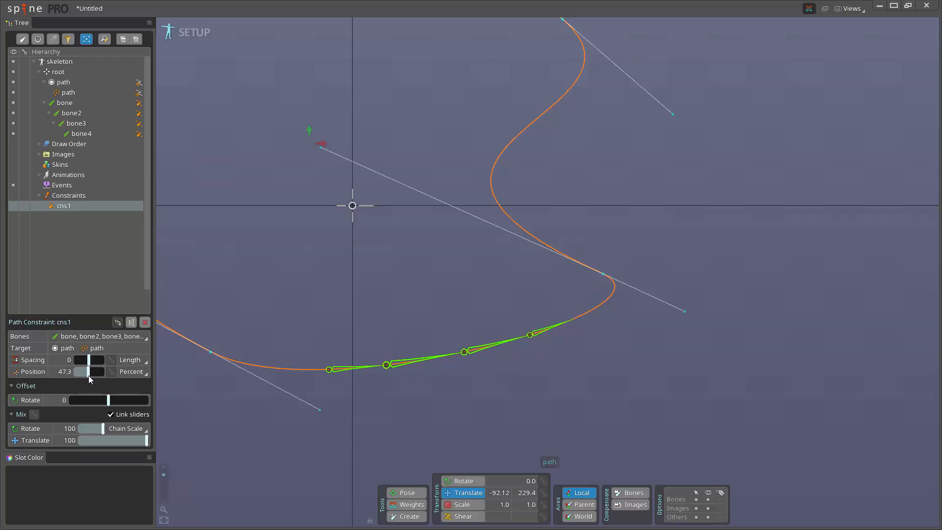
drag(89, 371, 106, 371)
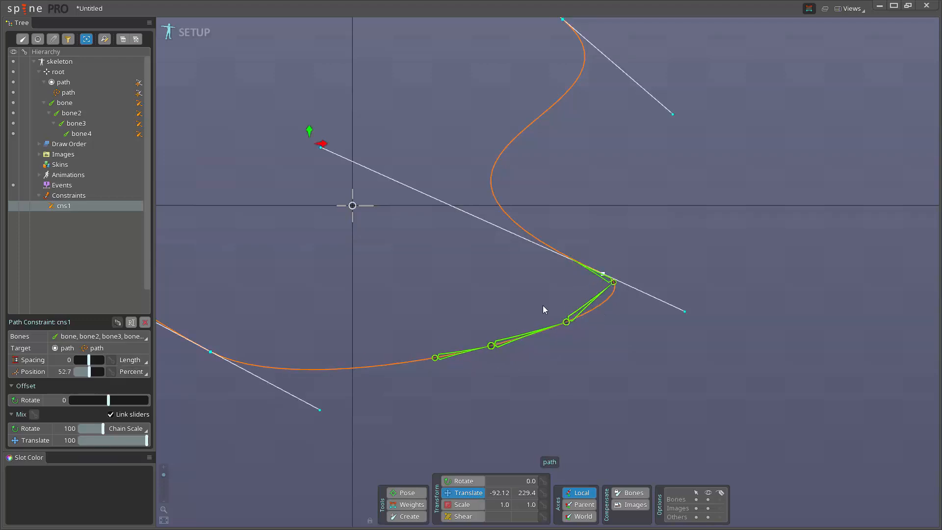
drag(96, 371, 91, 372)
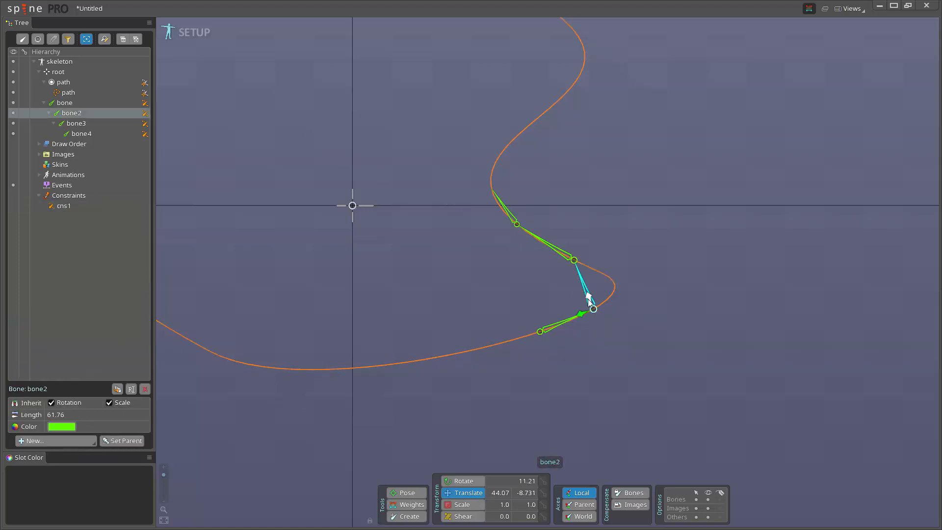
Reselect cns1 and set its position to 70.9, carrying the chain up the loop's right side.
click(63, 206)
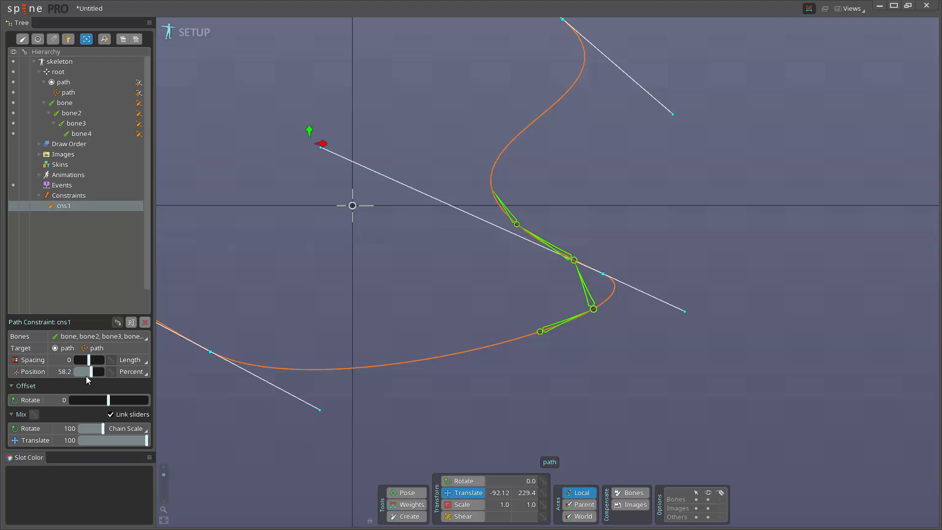
drag(90, 371, 90, 375)
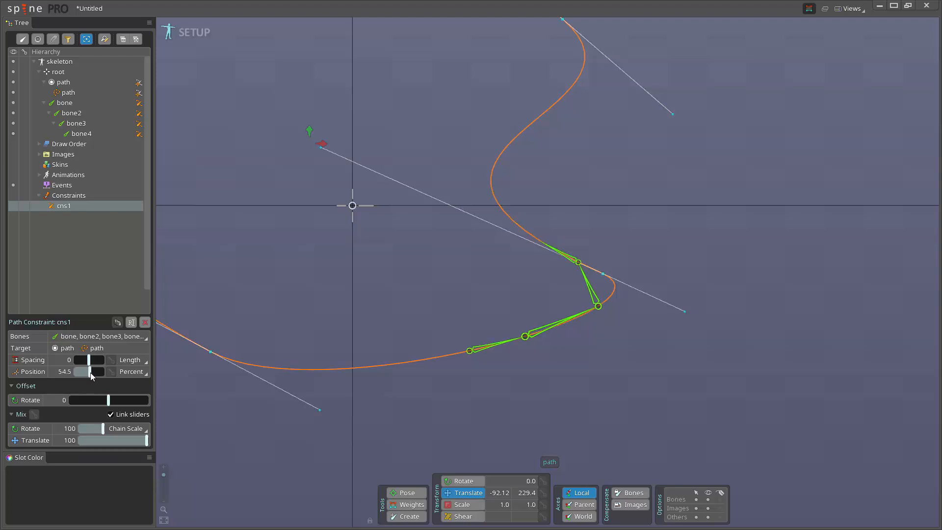
drag(91, 371, 95, 372)
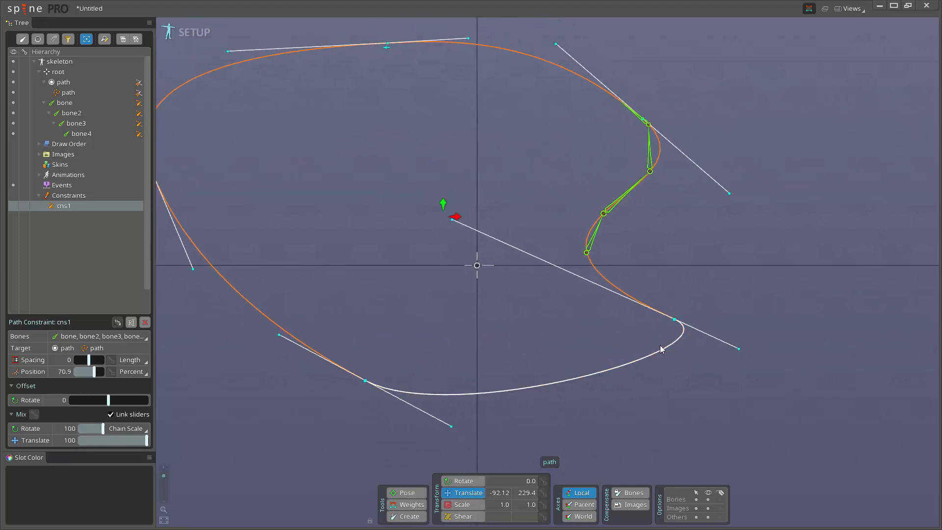
mouse_move(700, 340)
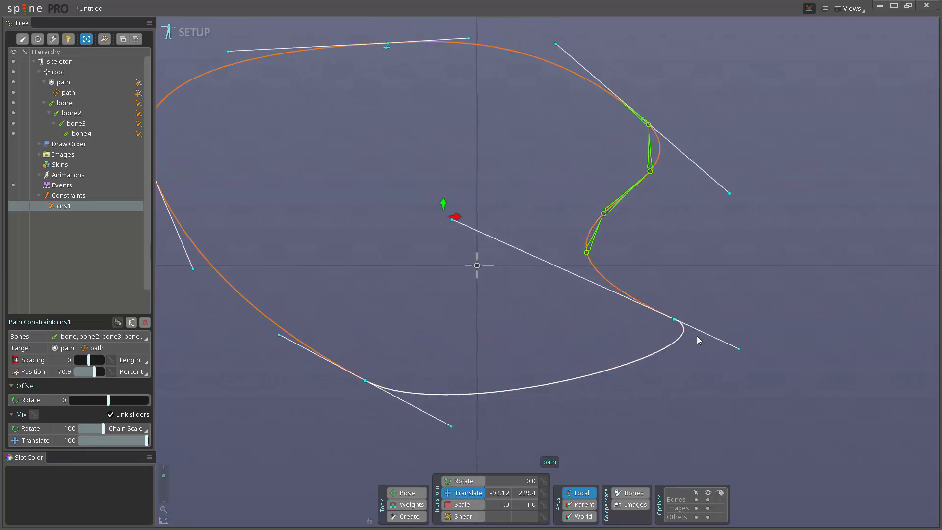
Drive the position to 0, then negative to about -36.4 so the bones wrap to the path's other end, ending back at 0.
drag(96, 371, 78, 372)
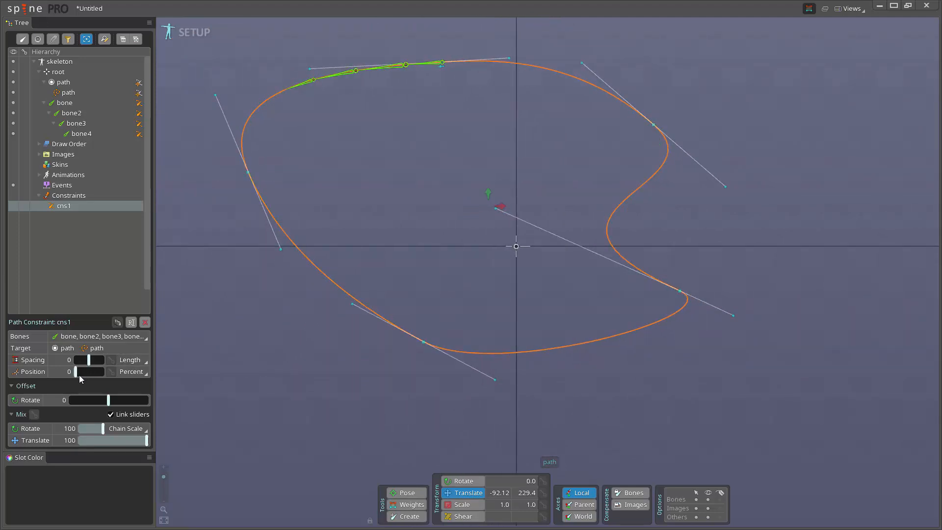
drag(78, 372, 84, 372)
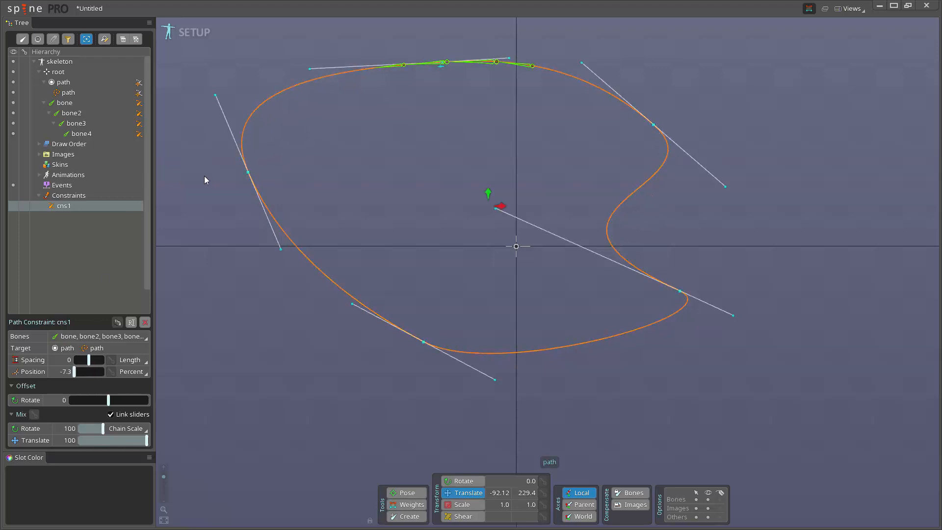
click(202, 31)
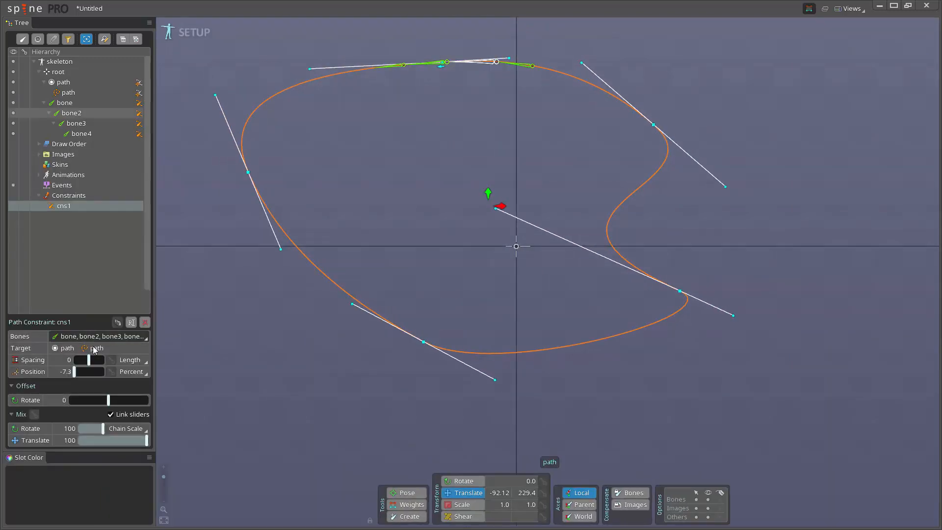
drag(89, 372, 77, 372)
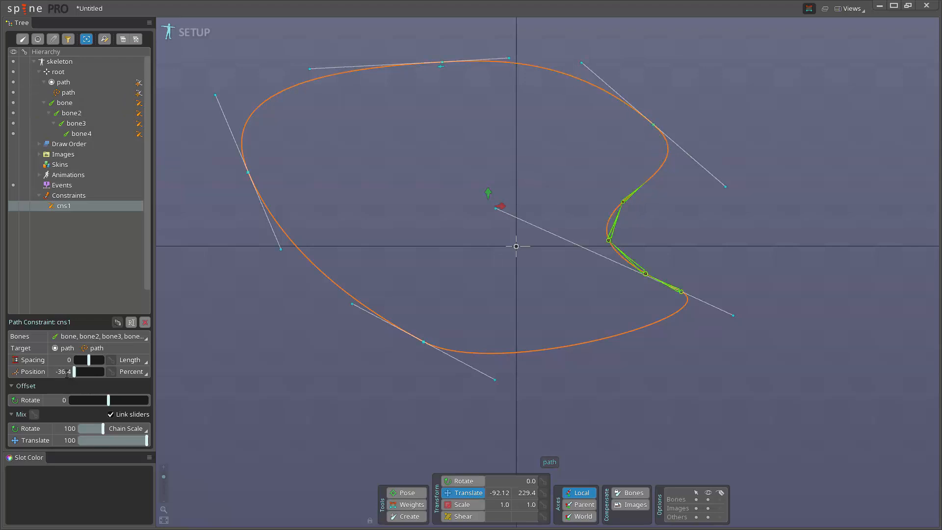
drag(87, 372, 108, 371)
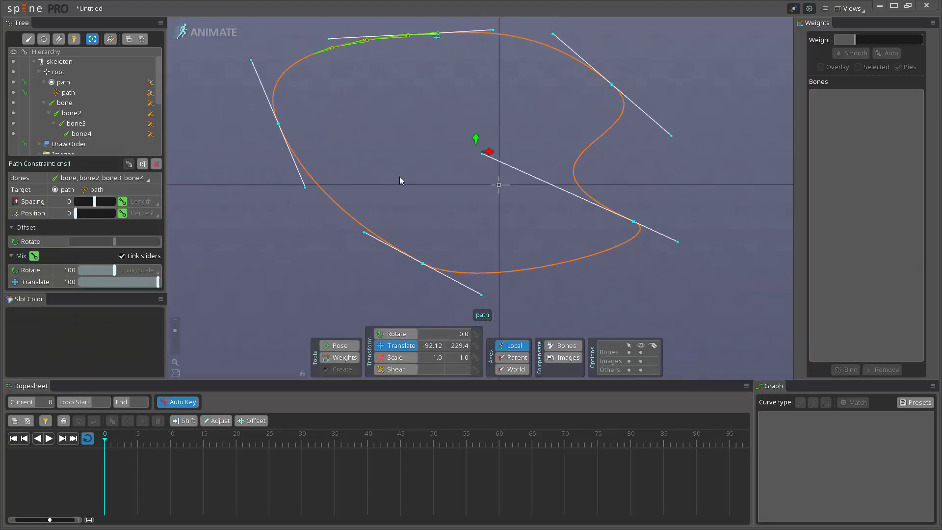
Key cns1's path position at 0 on frame 0 and at 106.4 on frame 61.
click(361, 447)
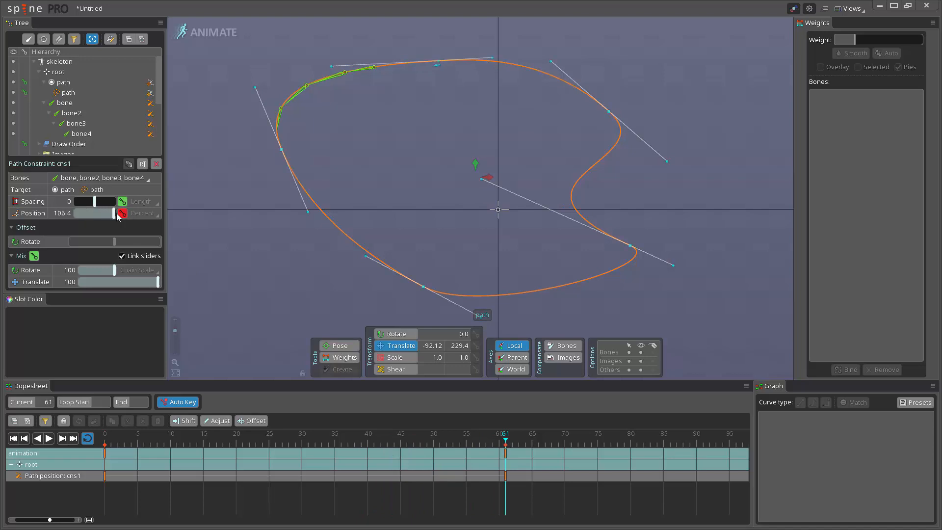
click(69, 213)
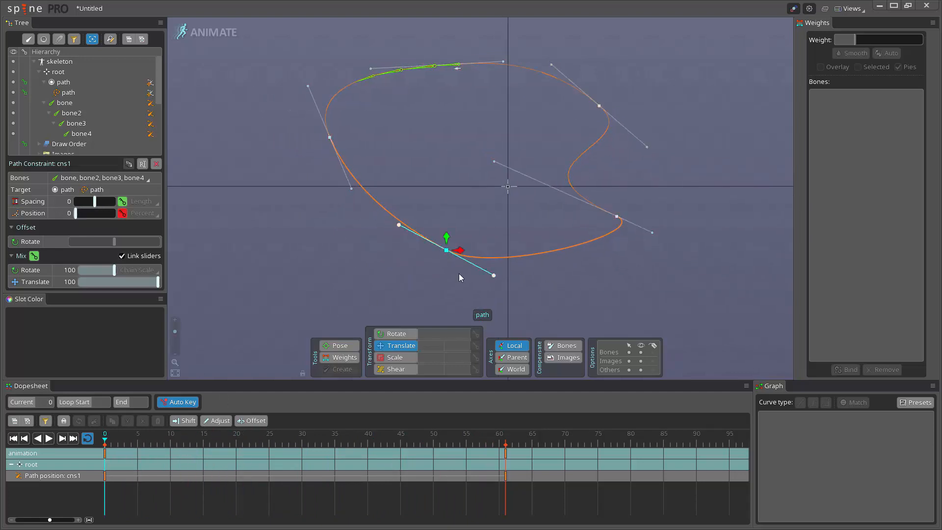
mouse_move(415, 284)
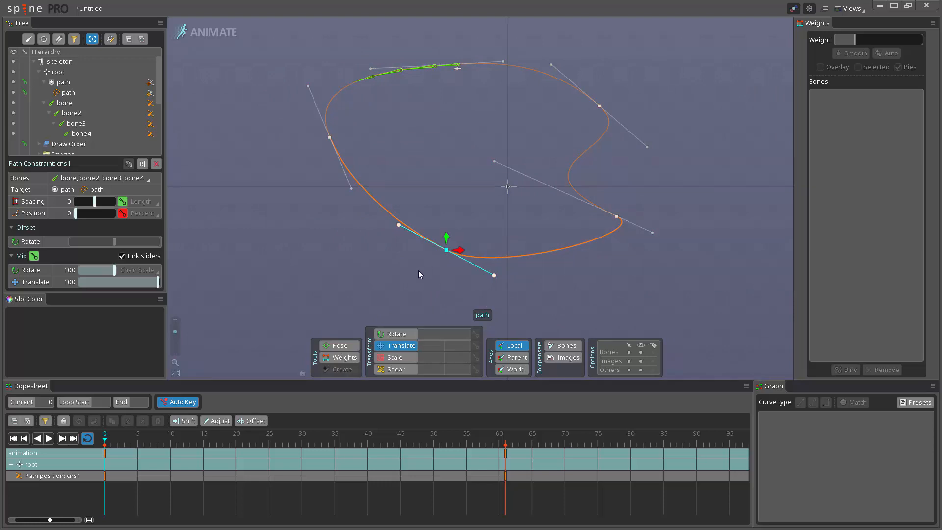
mouse_move(425, 287)
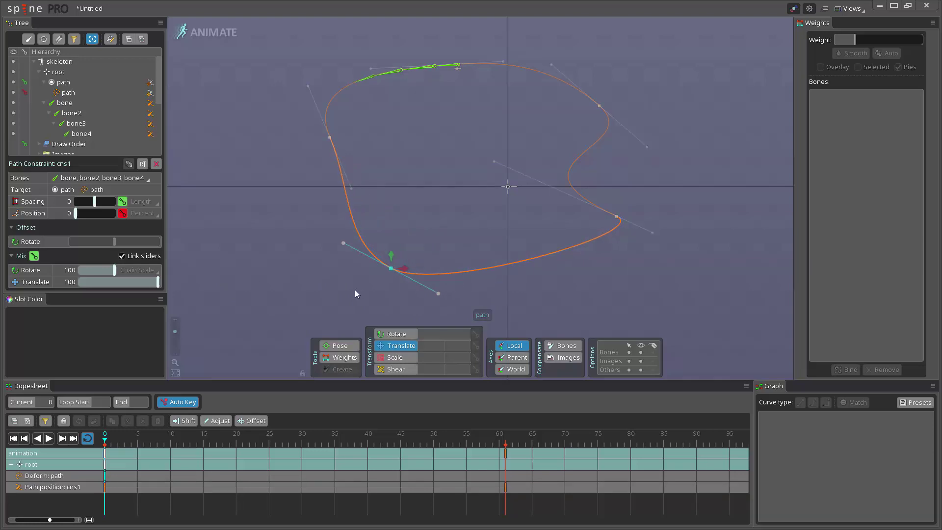
Key a deform of the path's lower-left curve, return to setup and raise cns1's spacing to 27.3.
drag(392, 268, 416, 259)
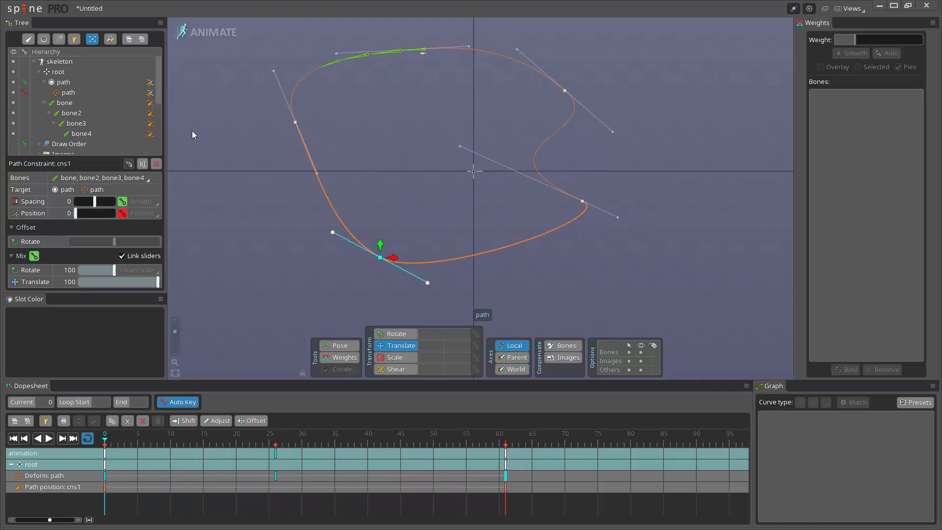
mouse_move(241, 119)
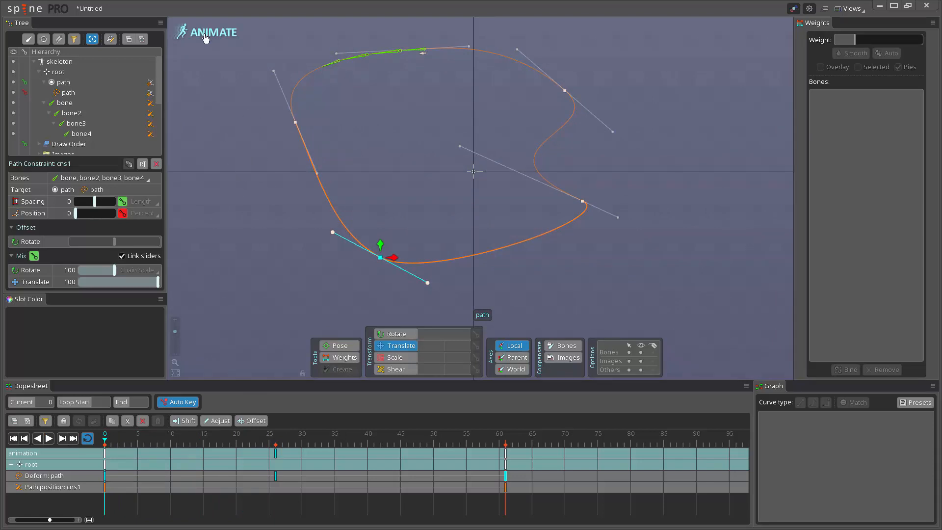
click(210, 32)
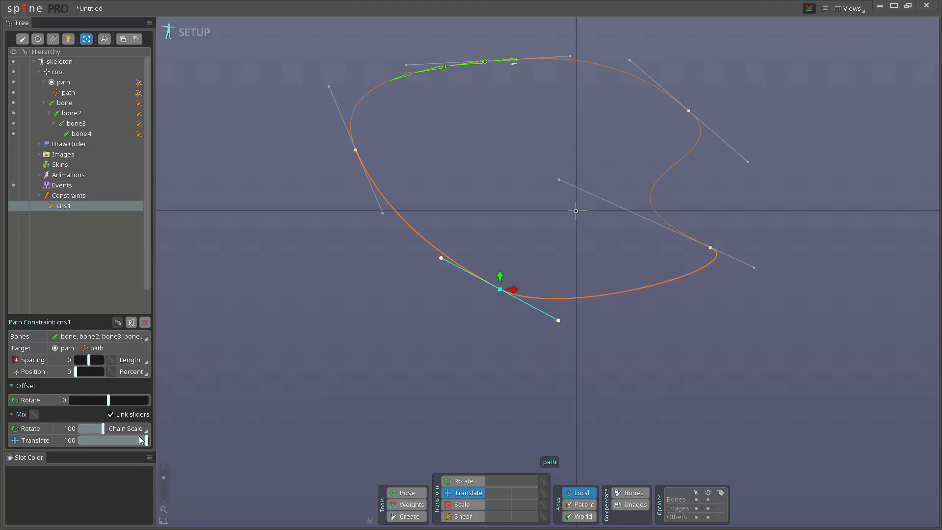
drag(78, 359, 93, 359)
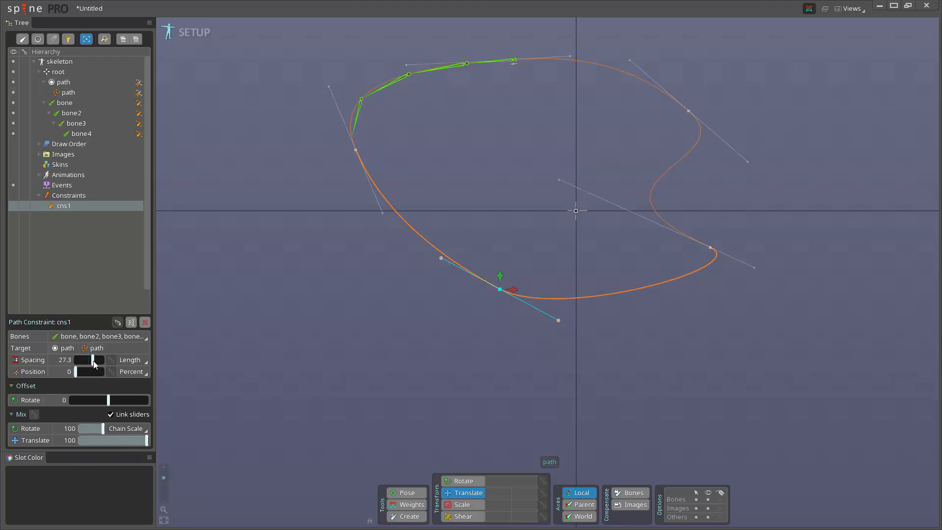
Widen the bone spacing, switch rotate mode to Chain and reduce spacing so the bones overlap.
drag(90, 364, 96, 364)
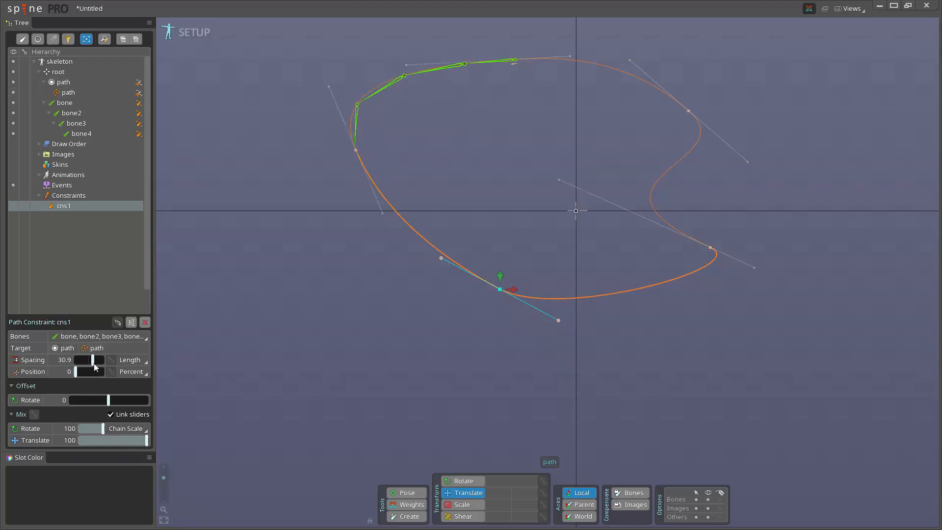
drag(93, 359, 102, 360)
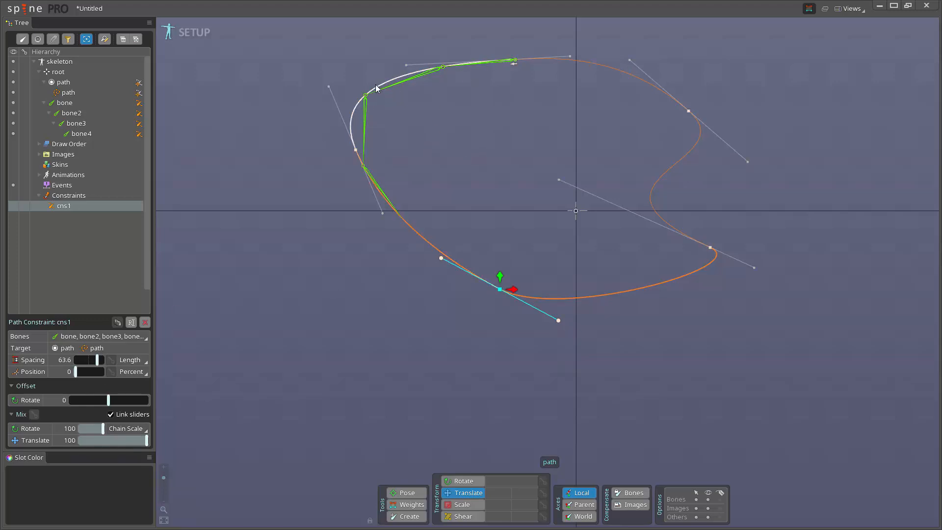
click(126, 429)
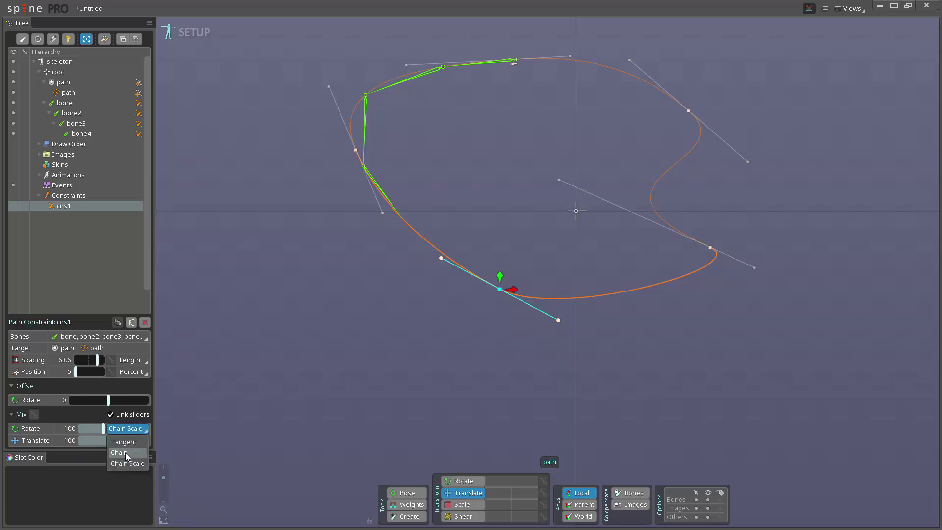
click(119, 452)
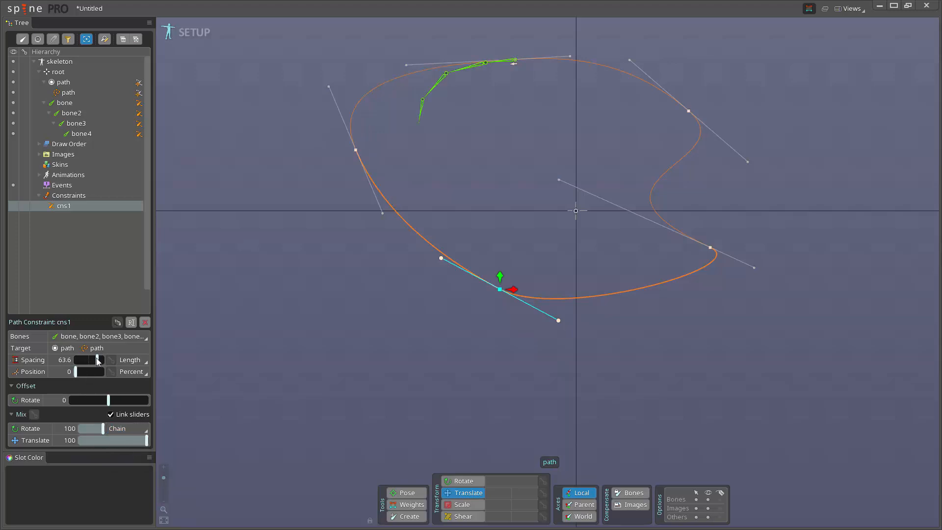
drag(99, 359, 89, 360)
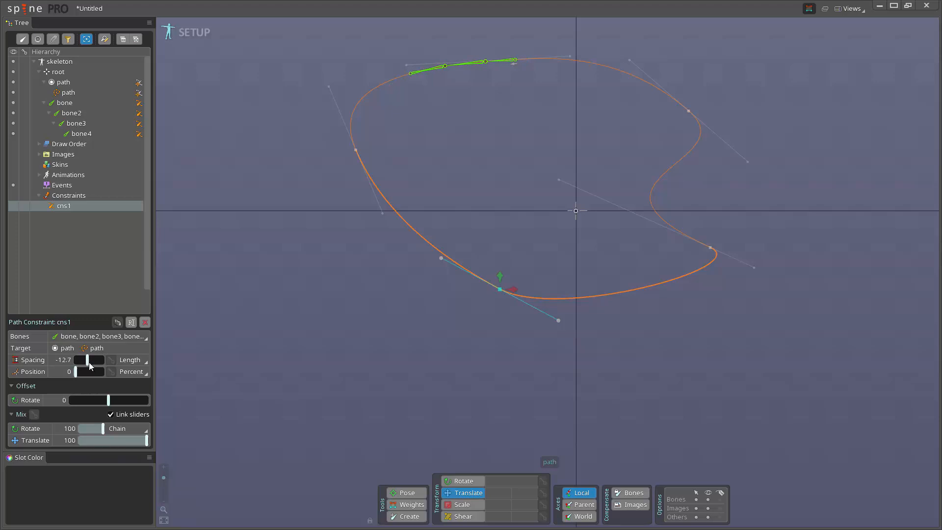
Switch rotate mode to Tangent, set spacing to 52.7 and enter animate mode.
click(126, 428)
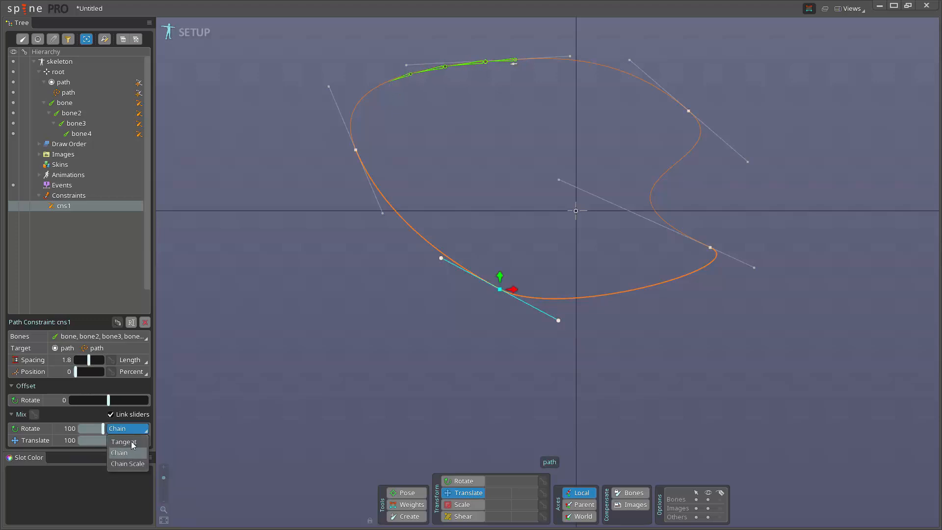
click(123, 442)
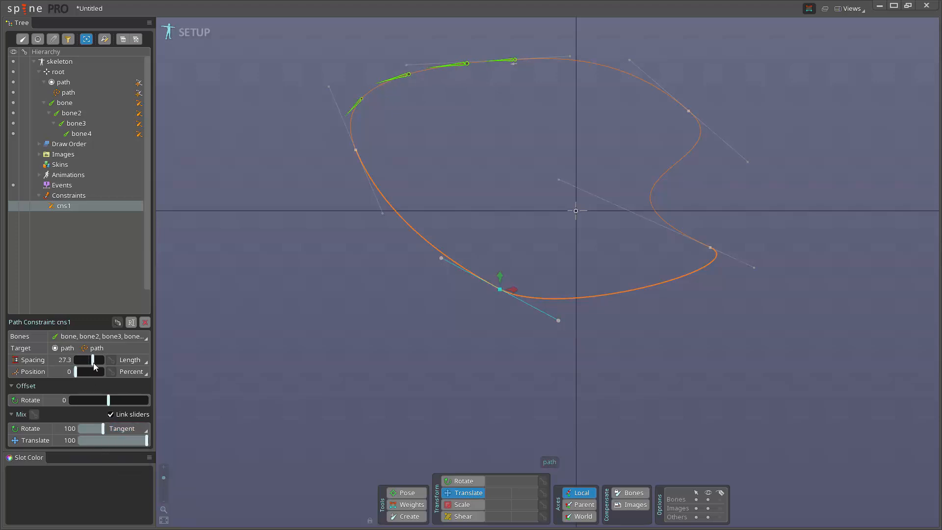
drag(93, 366, 102, 366)
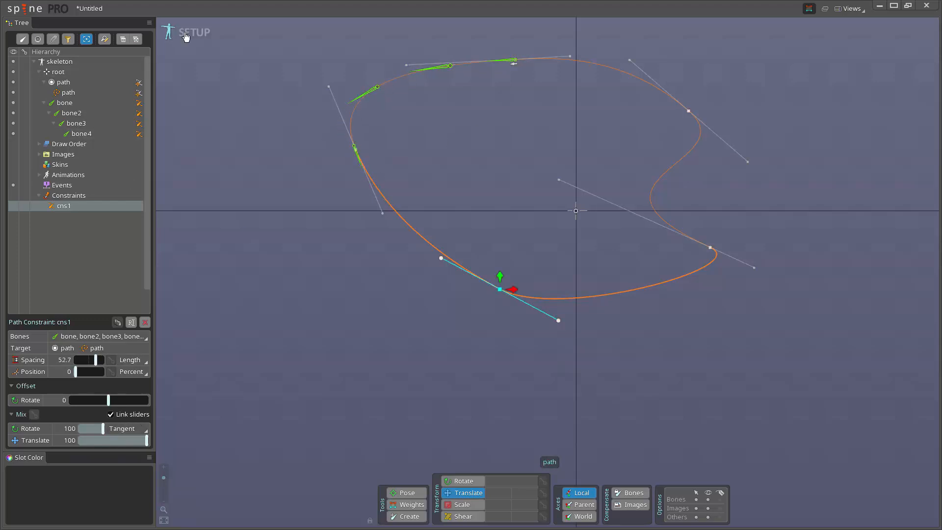
click(168, 32)
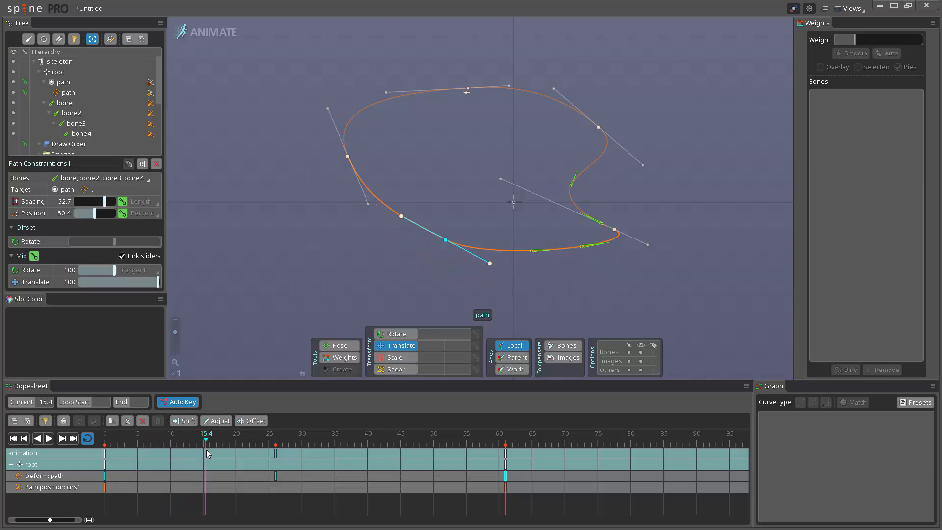
Scrub the dopesheet to preview the bones on the deforming path, return to frame 0 and to setup mode.
drag(207, 433, 198, 433)
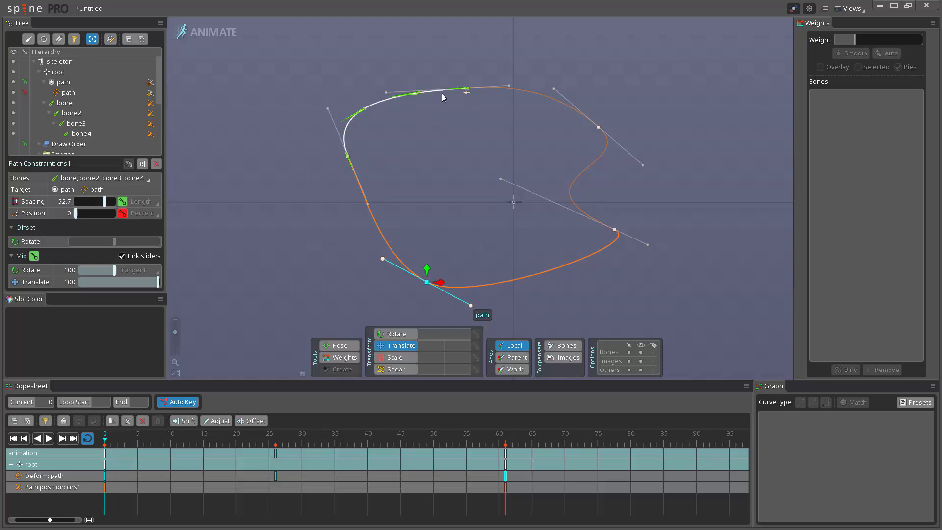
mouse_move(448, 101)
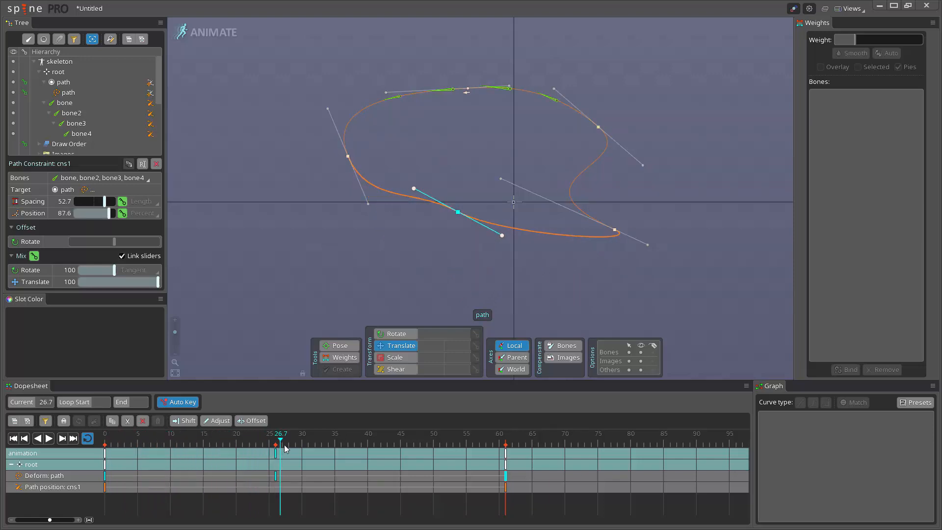
click(105, 444)
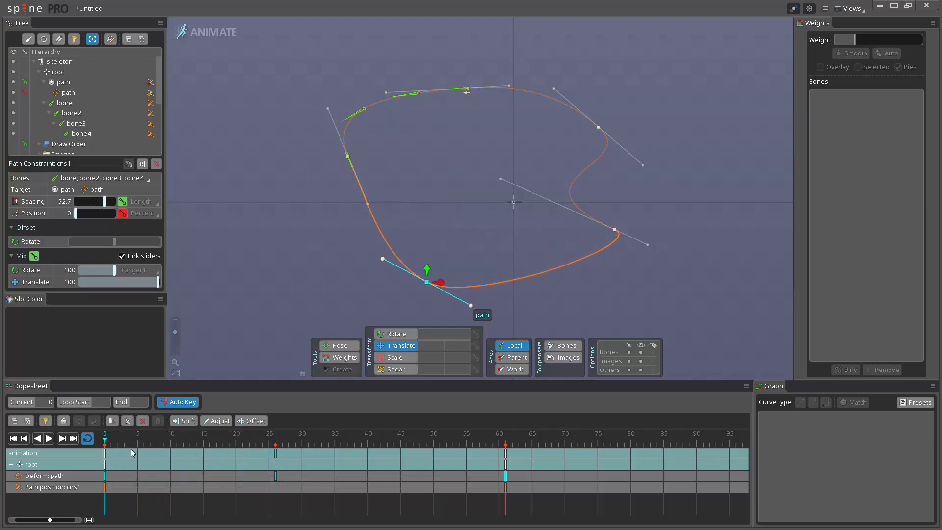
mouse_move(193, 282)
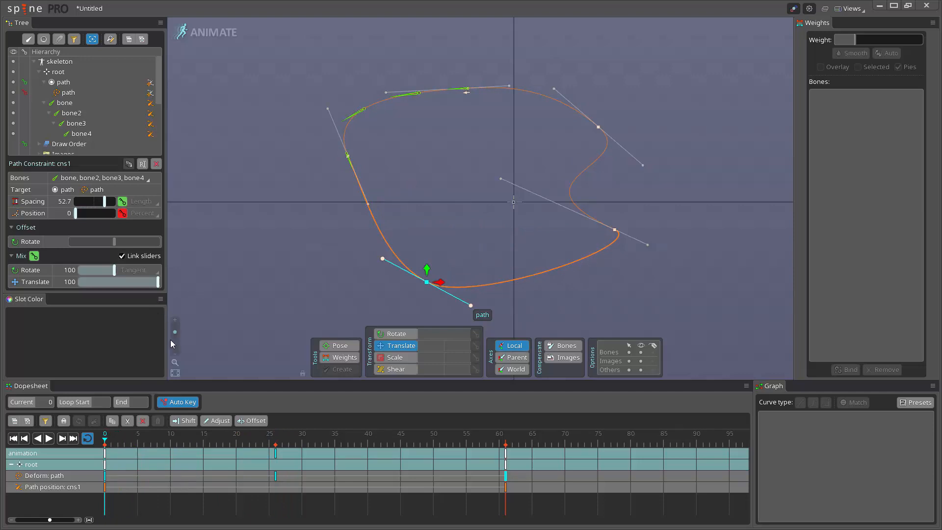
click(118, 446)
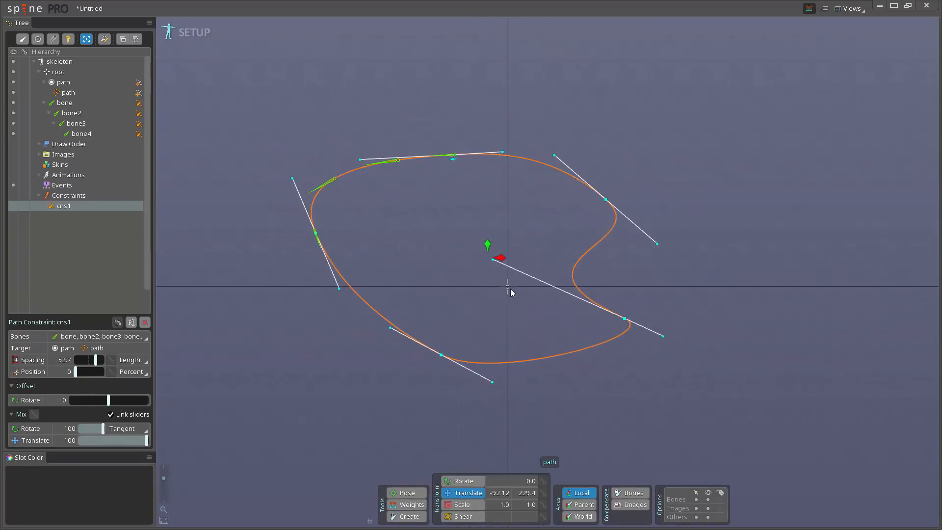
Create bone5 and bone6 to the right of the path with the Create tool and select bone6.
click(58, 72)
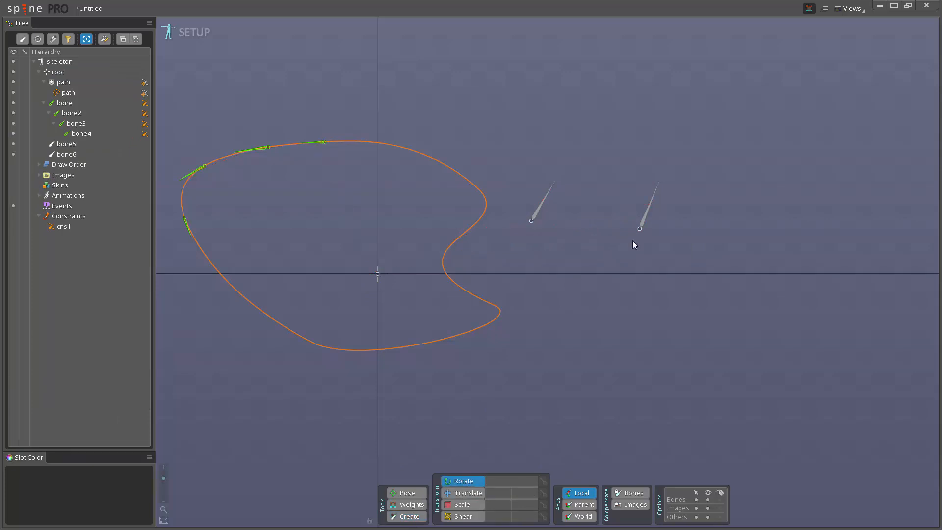
click(67, 154)
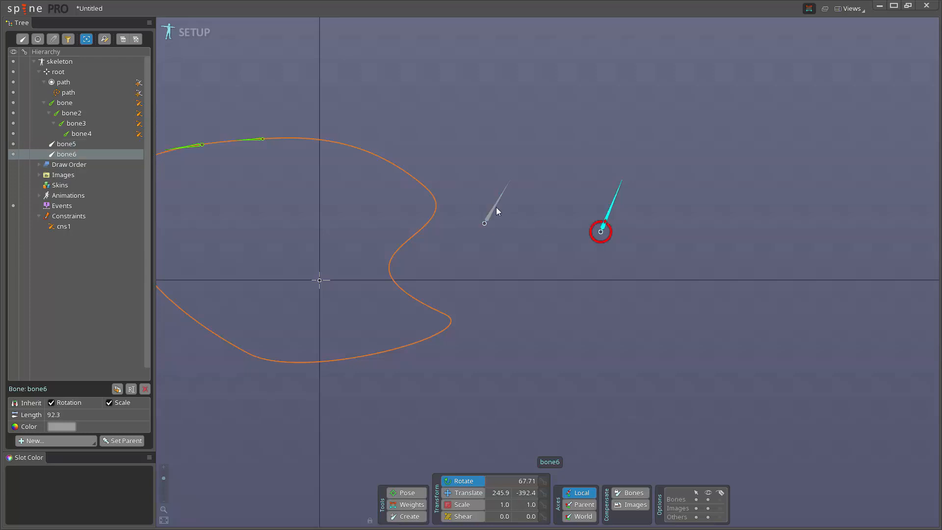
mouse_move(278, 437)
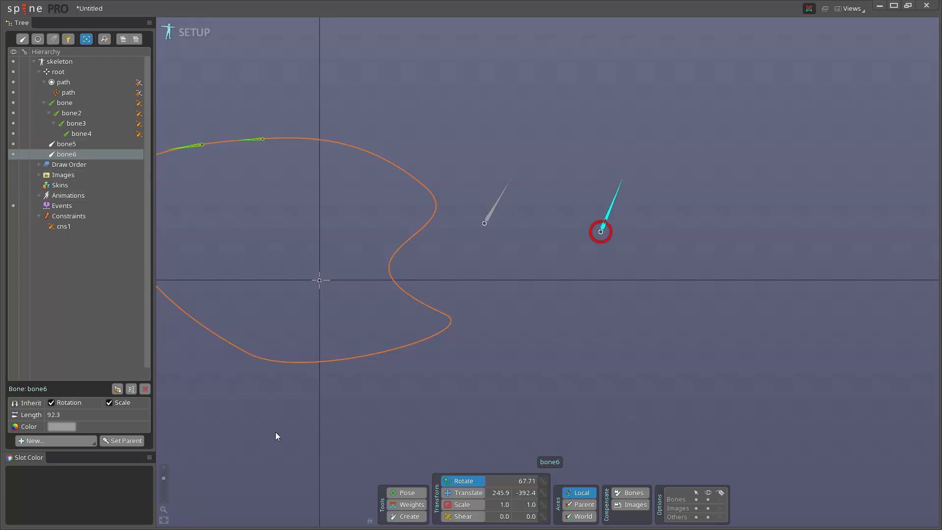
Create a transform constraint cns2 tying bone6 to bone5.
click(35, 441)
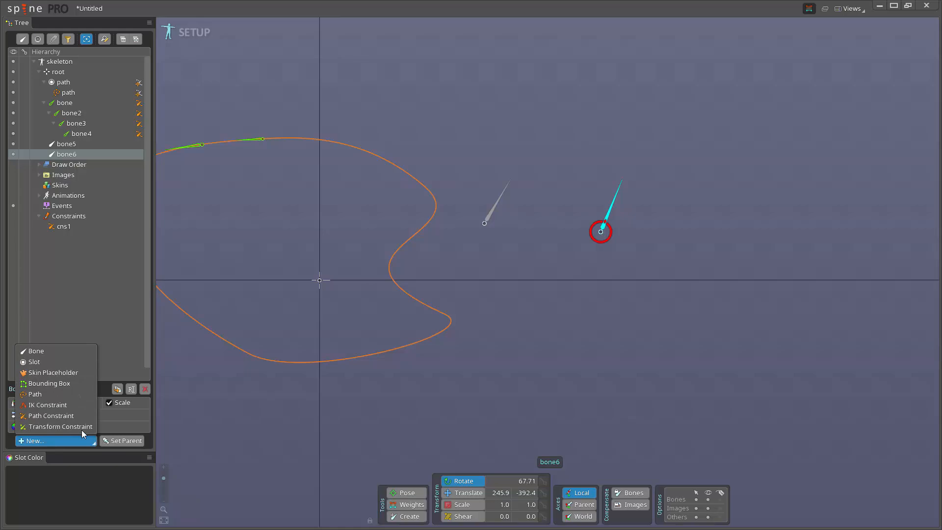
click(61, 426)
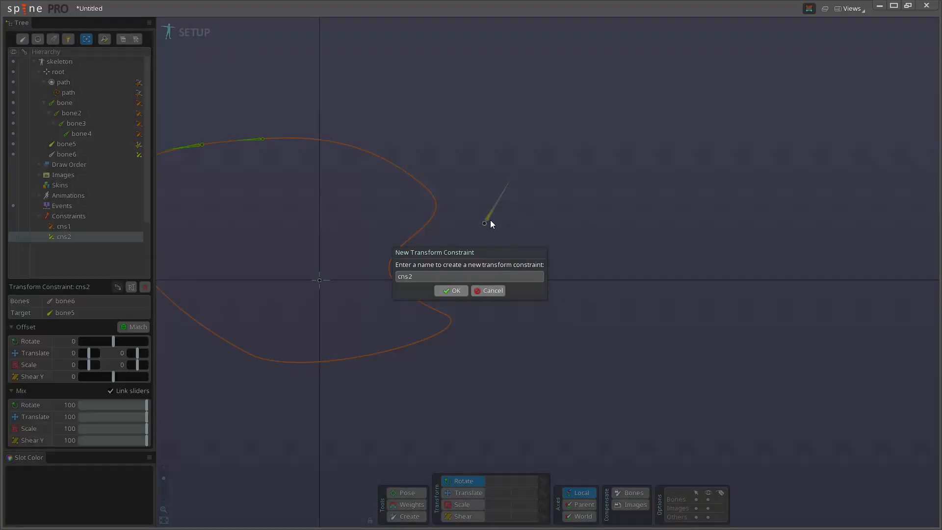
click(450, 291)
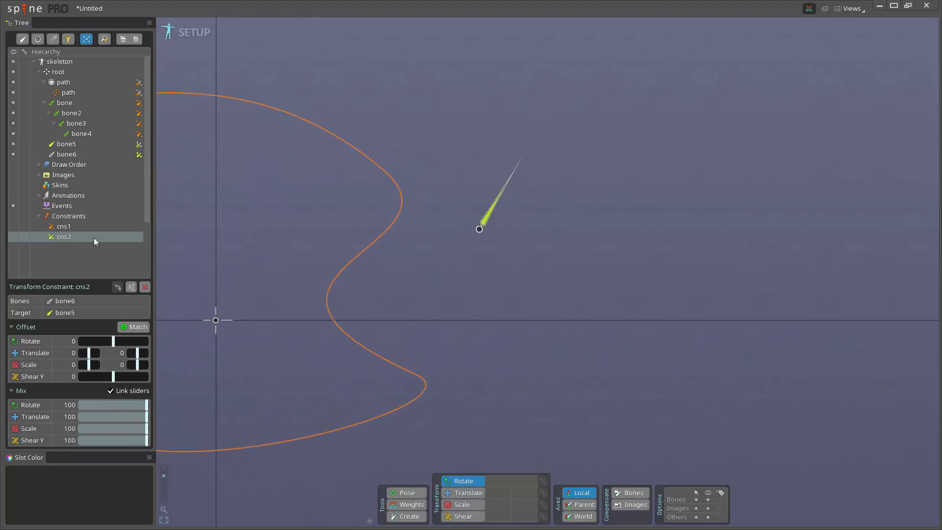
Drag cns2's linked mix down to 0, Match to capture bone6's offset, then raise the mix again.
drag(146, 405, 132, 409)
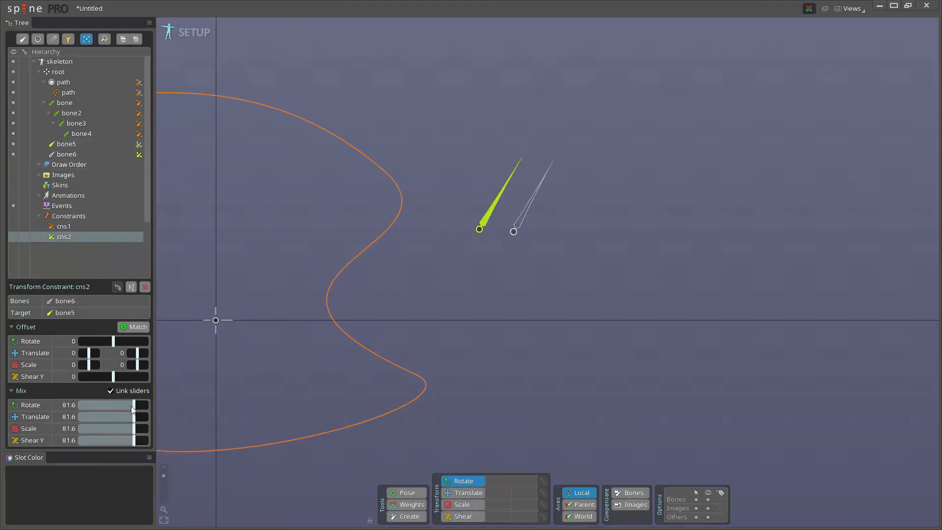
drag(142, 404, 84, 404)
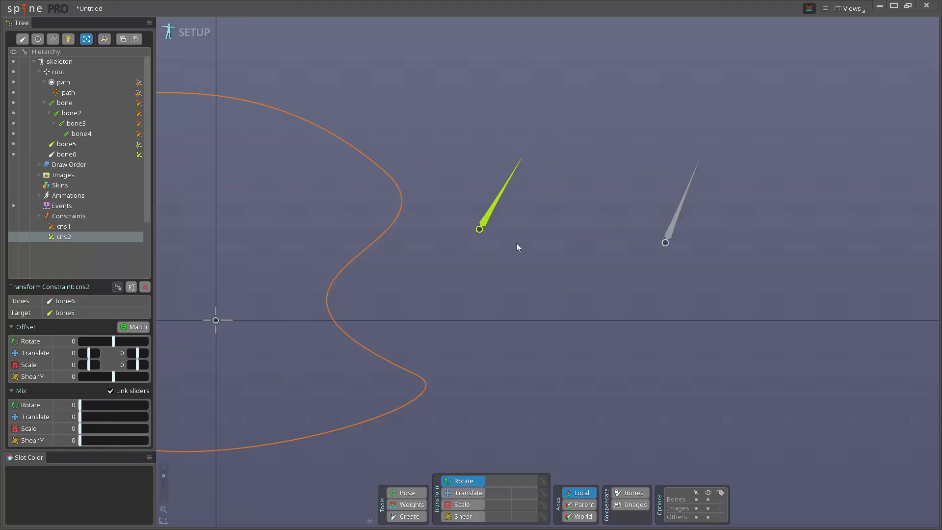
click(138, 327)
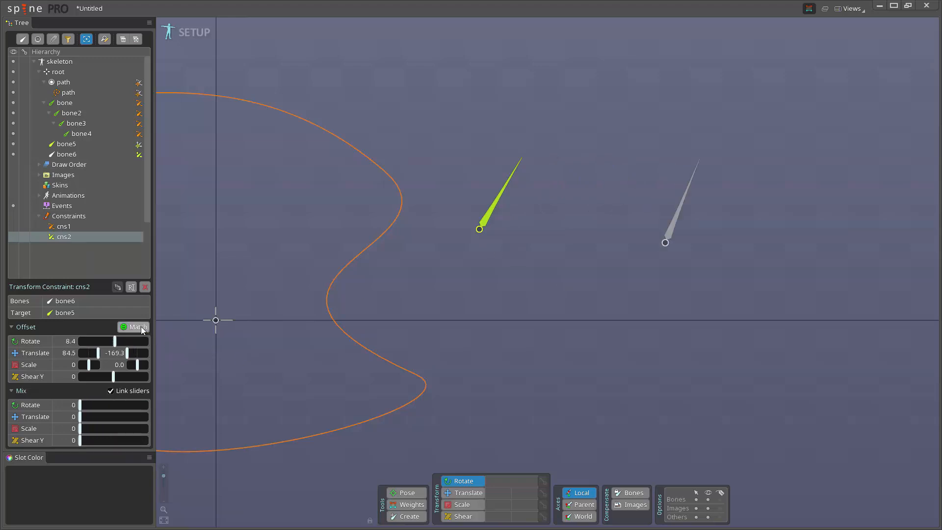
mouse_move(40, 341)
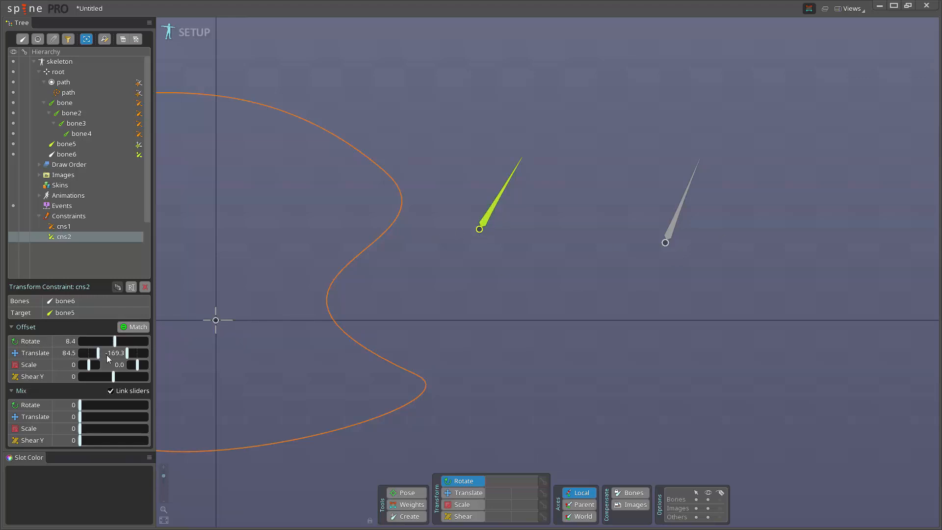
mouse_move(137, 357)
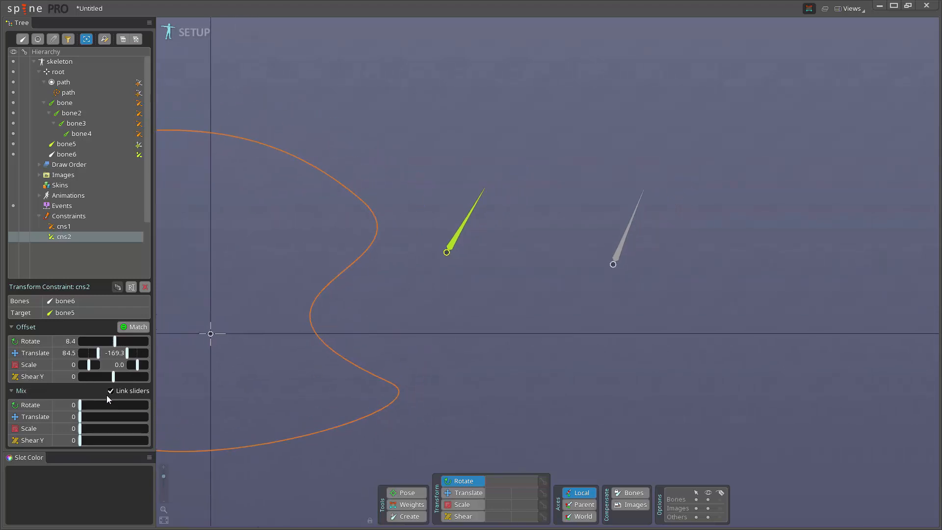
drag(78, 405, 147, 404)
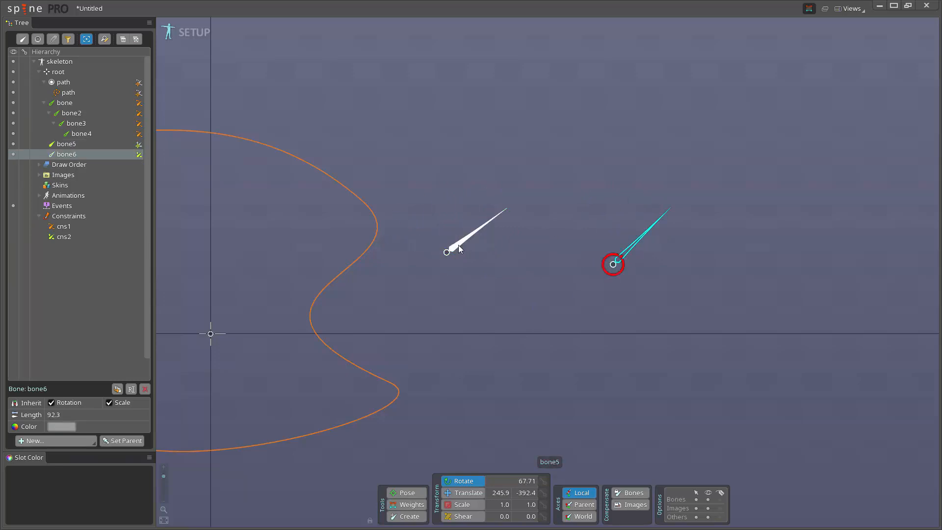
Set cns2's rotate mix to 100 and translate mix to 54.4 with zeroed translate offset, then move bone5 to test.
click(64, 236)
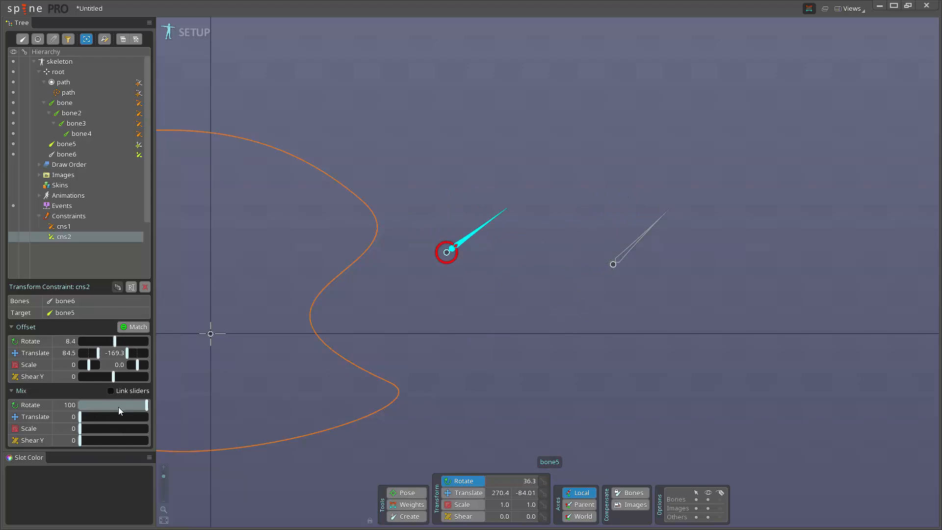
drag(78, 416, 107, 416)
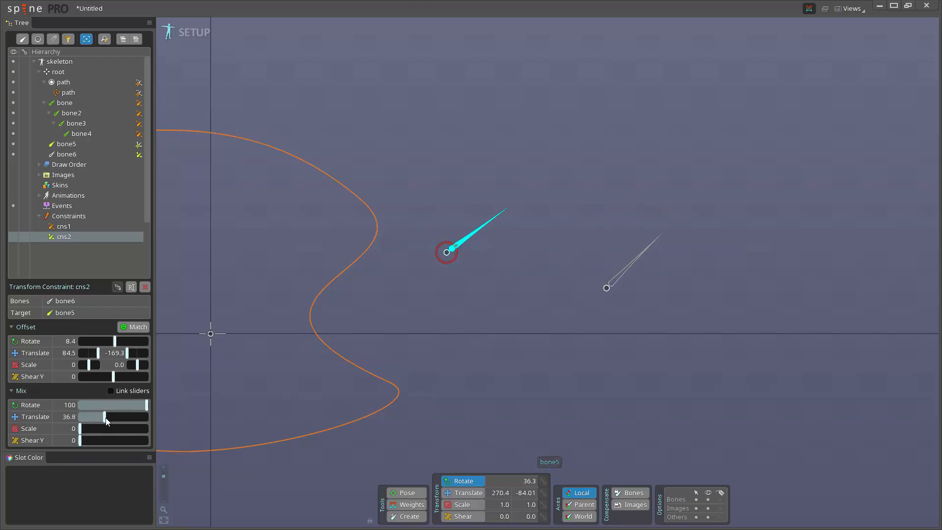
drag(105, 416, 144, 417)
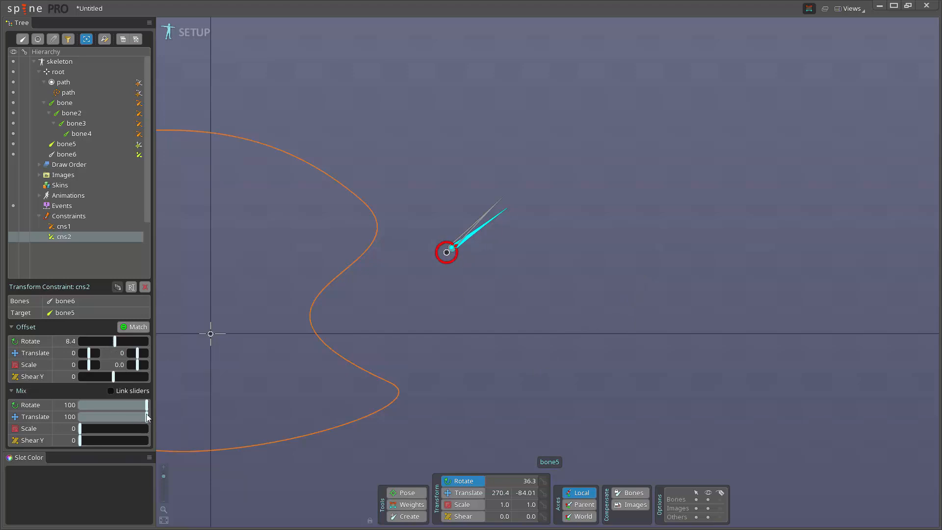
drag(147, 416, 111, 417)
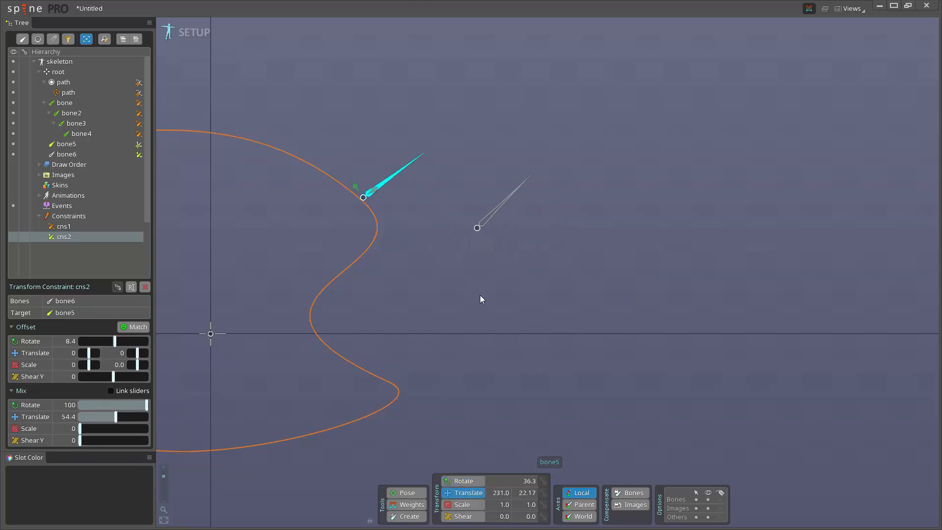
drag(364, 198, 514, 136)
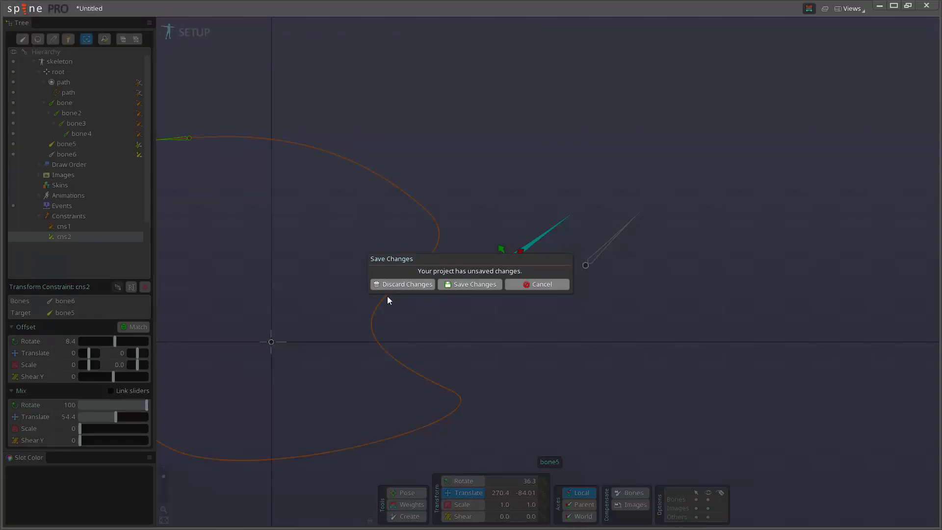
Discard the demo's unsaved changes, open the tank project and select a road wheel.
click(407, 284)
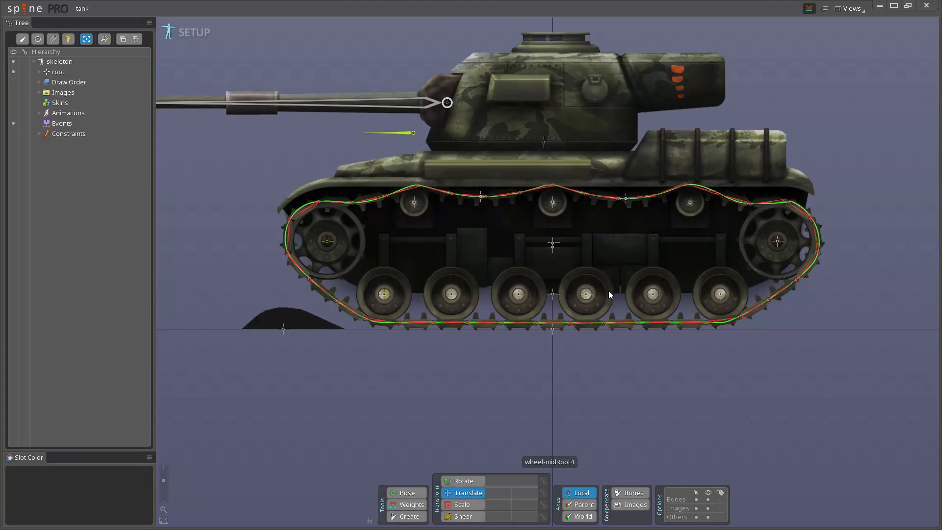
click(327, 242)
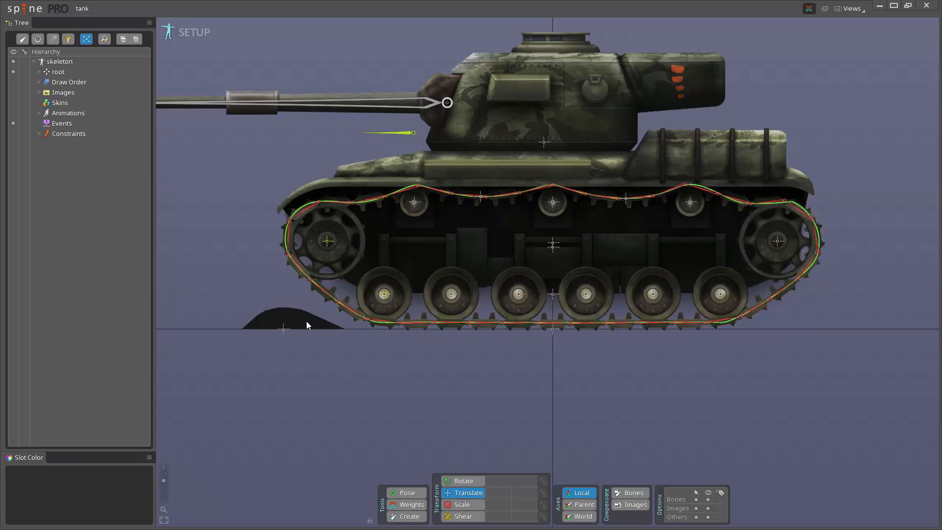
mouse_move(714, 304)
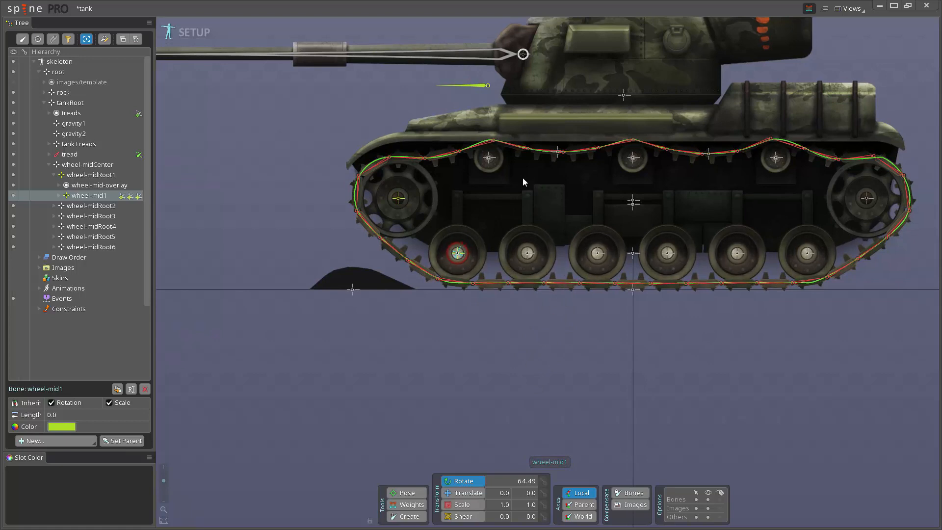
Spin wheel-mid1 and inspect the wheel-mid3 constraint and the rear large wheel's bone.
drag(523, 182, 596, 273)
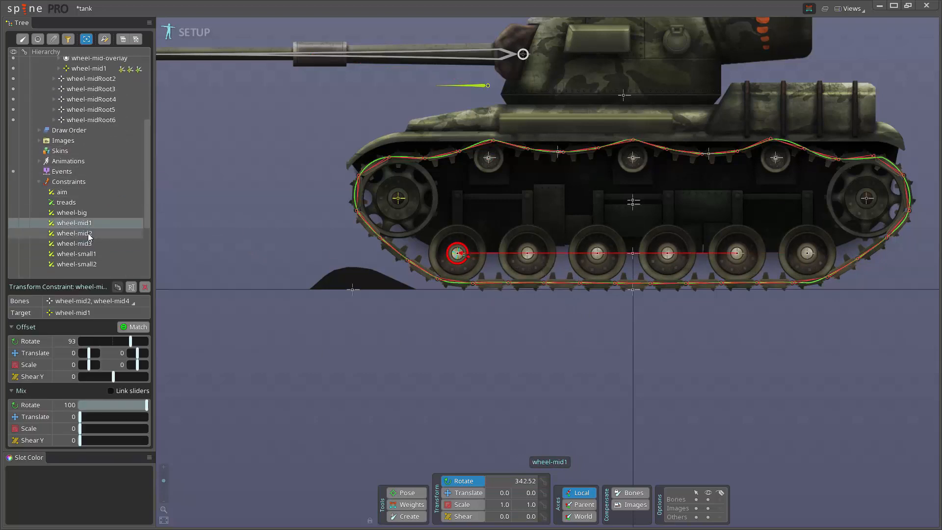
click(74, 244)
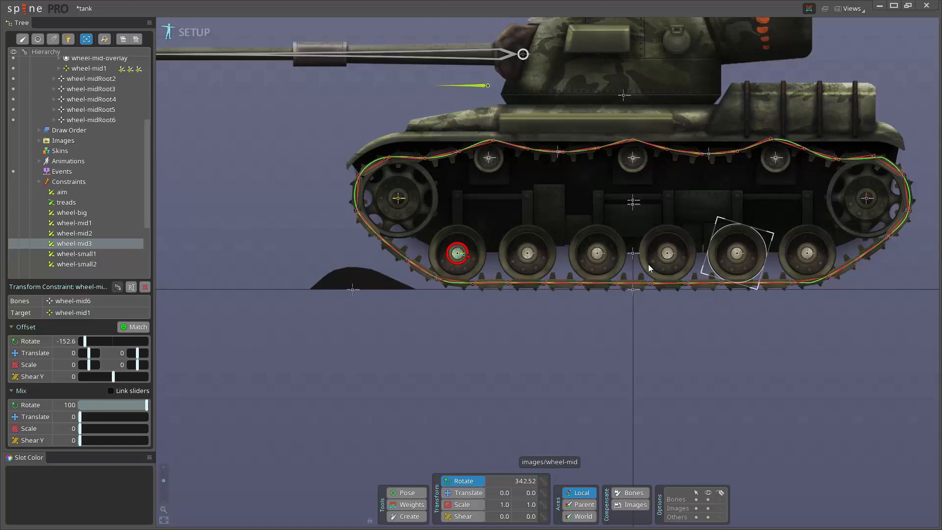
click(74, 223)
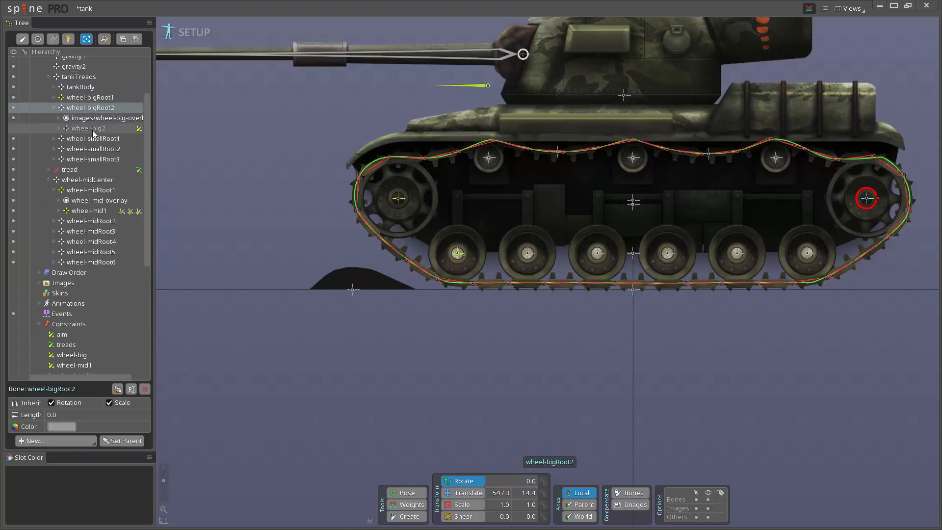
Expand wheel-big2, select the cannon bone, and switch to animating the tank.
click(88, 128)
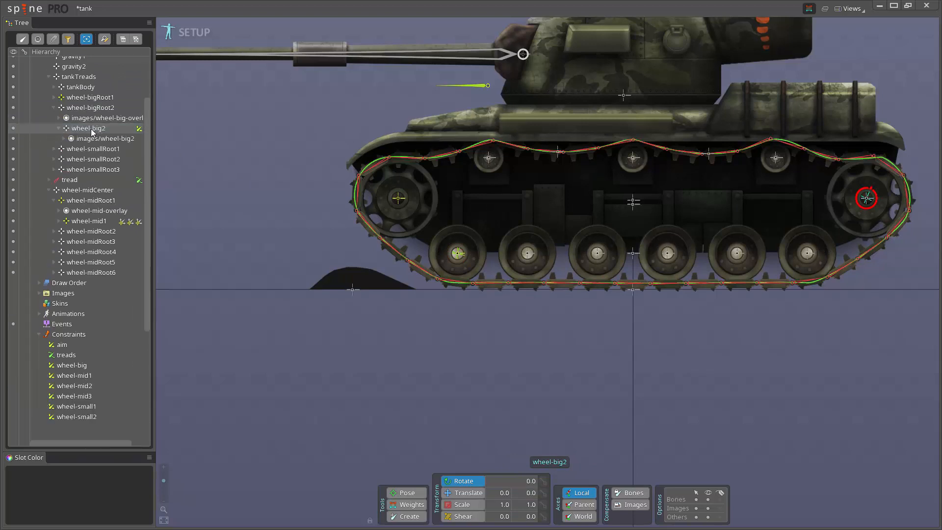
click(89, 128)
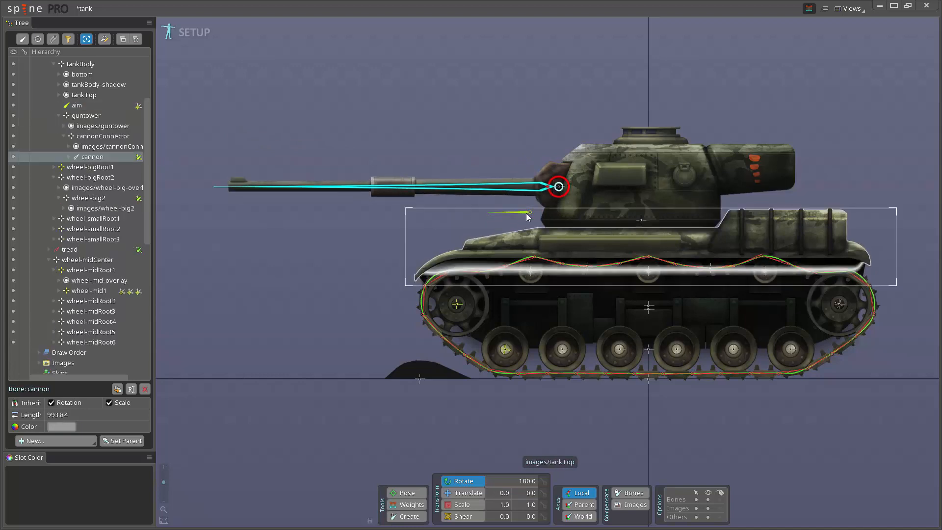
click(77, 105)
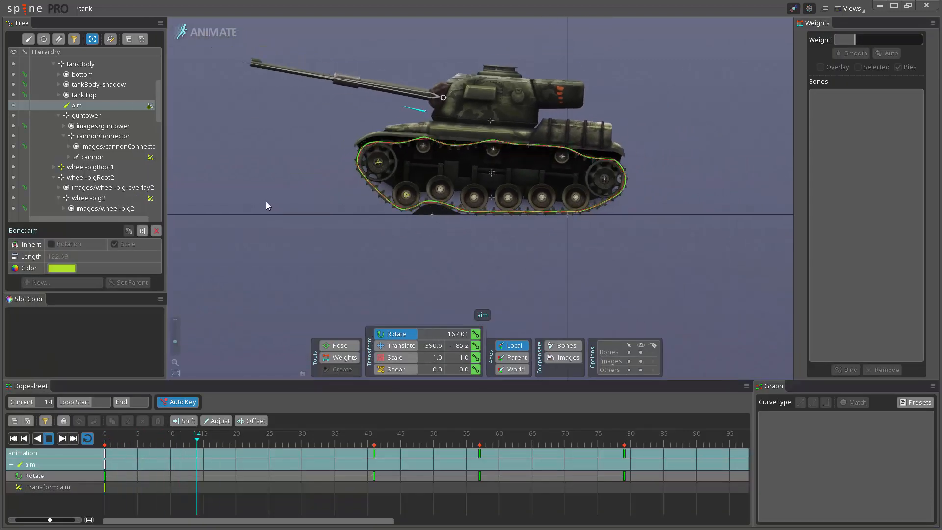
Select the treads path to show its deform and path position keys.
click(592, 444)
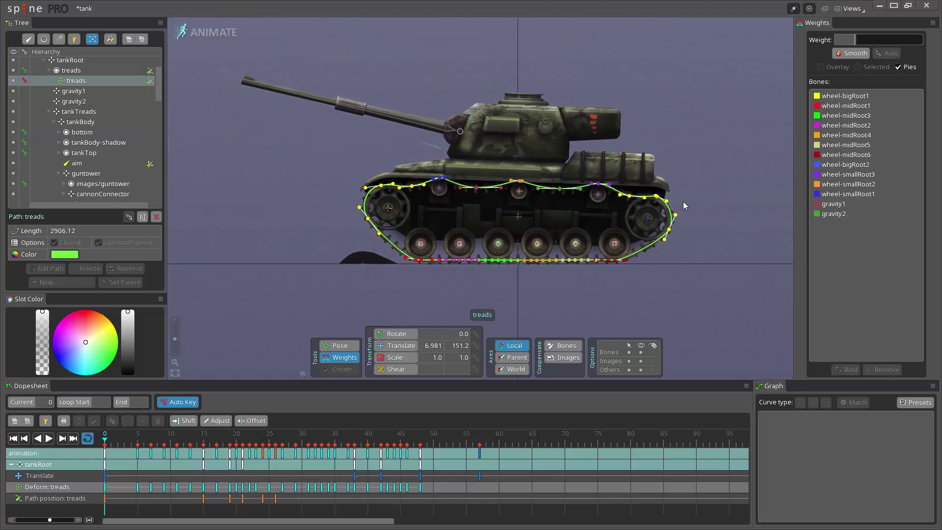
mouse_move(706, 211)
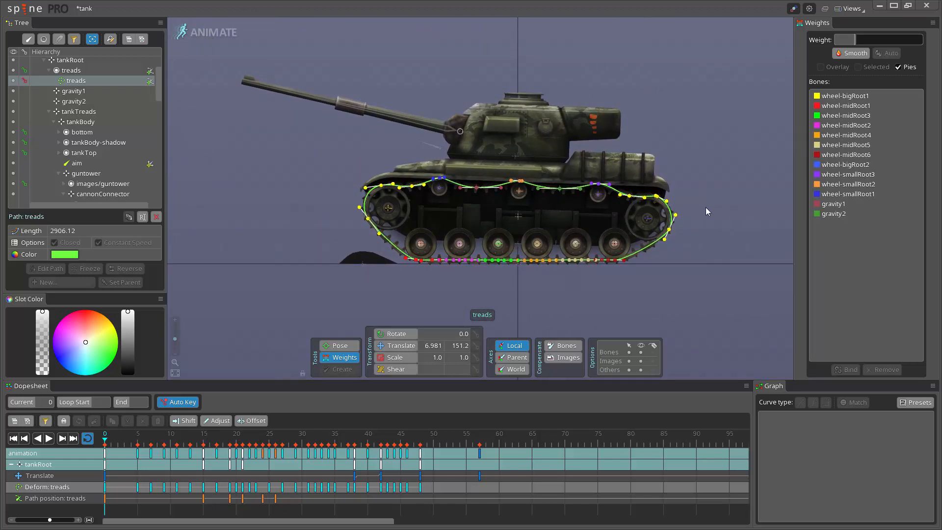
mouse_move(691, 206)
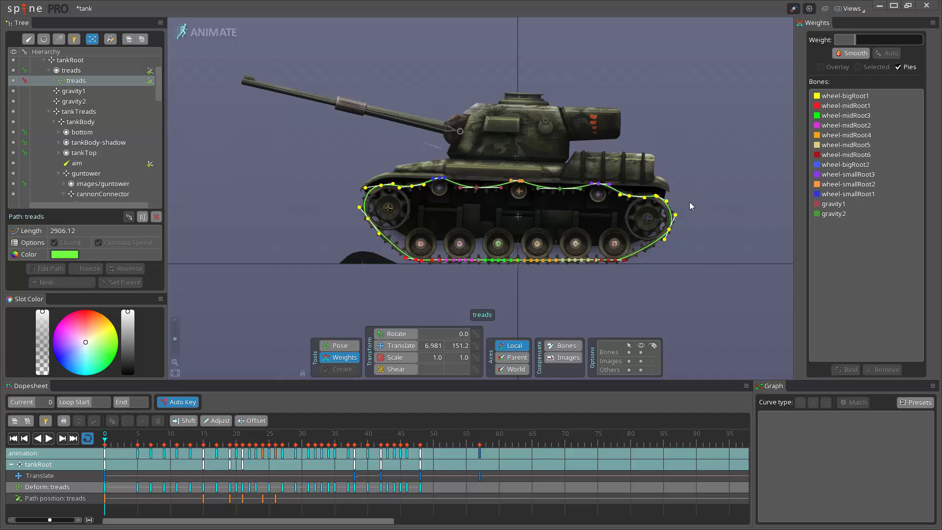
mouse_move(712, 196)
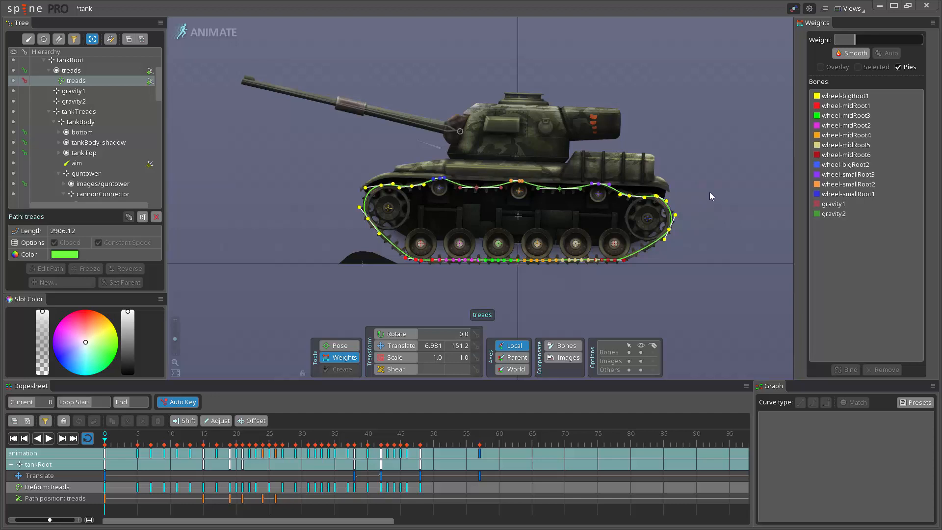
mouse_move(703, 197)
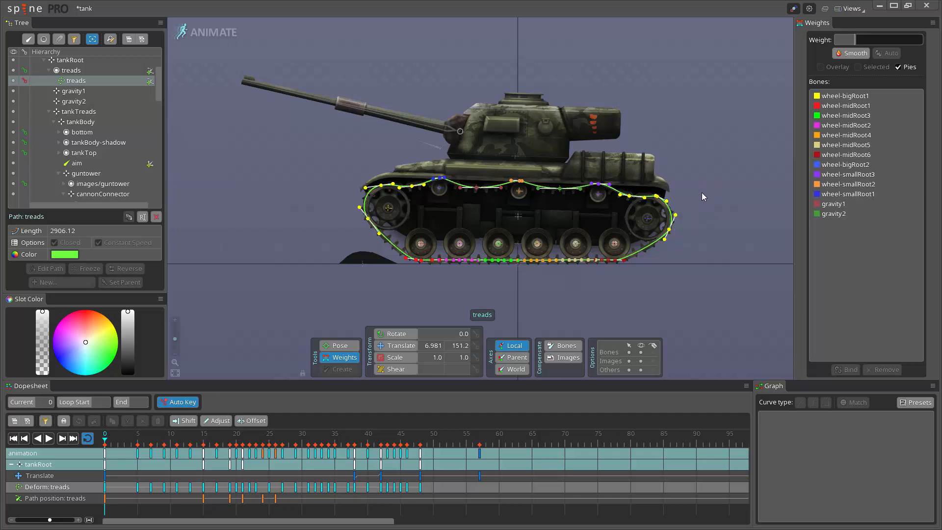